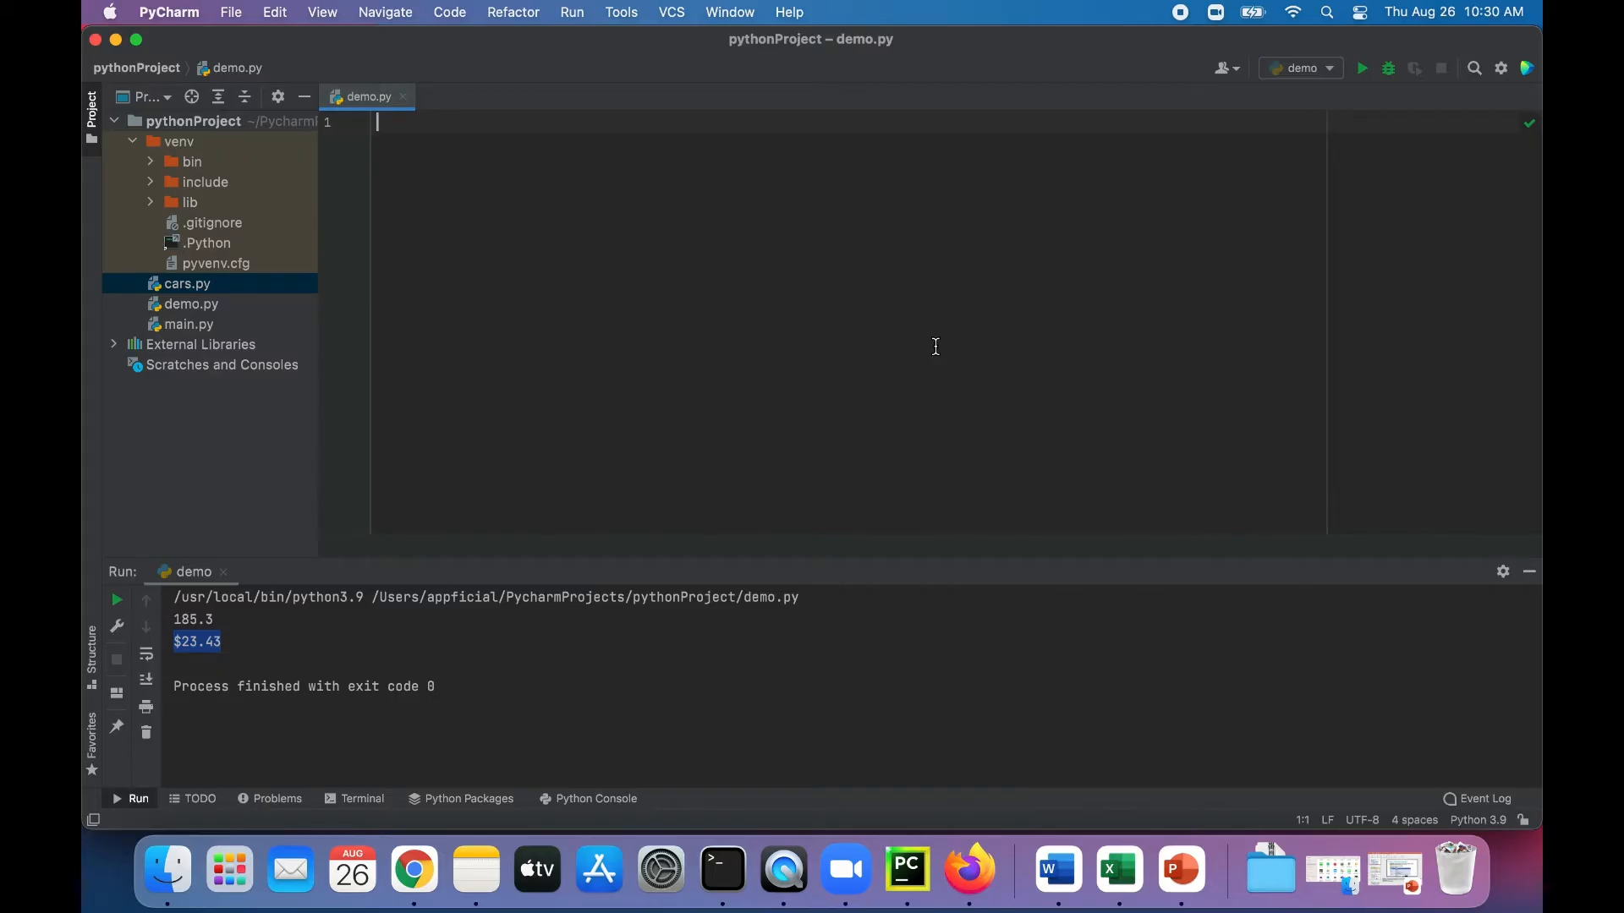
Type the assignments num1 = 5, num2 = 7 and num3 = 12 on separate lines in demo.py
text(num1)
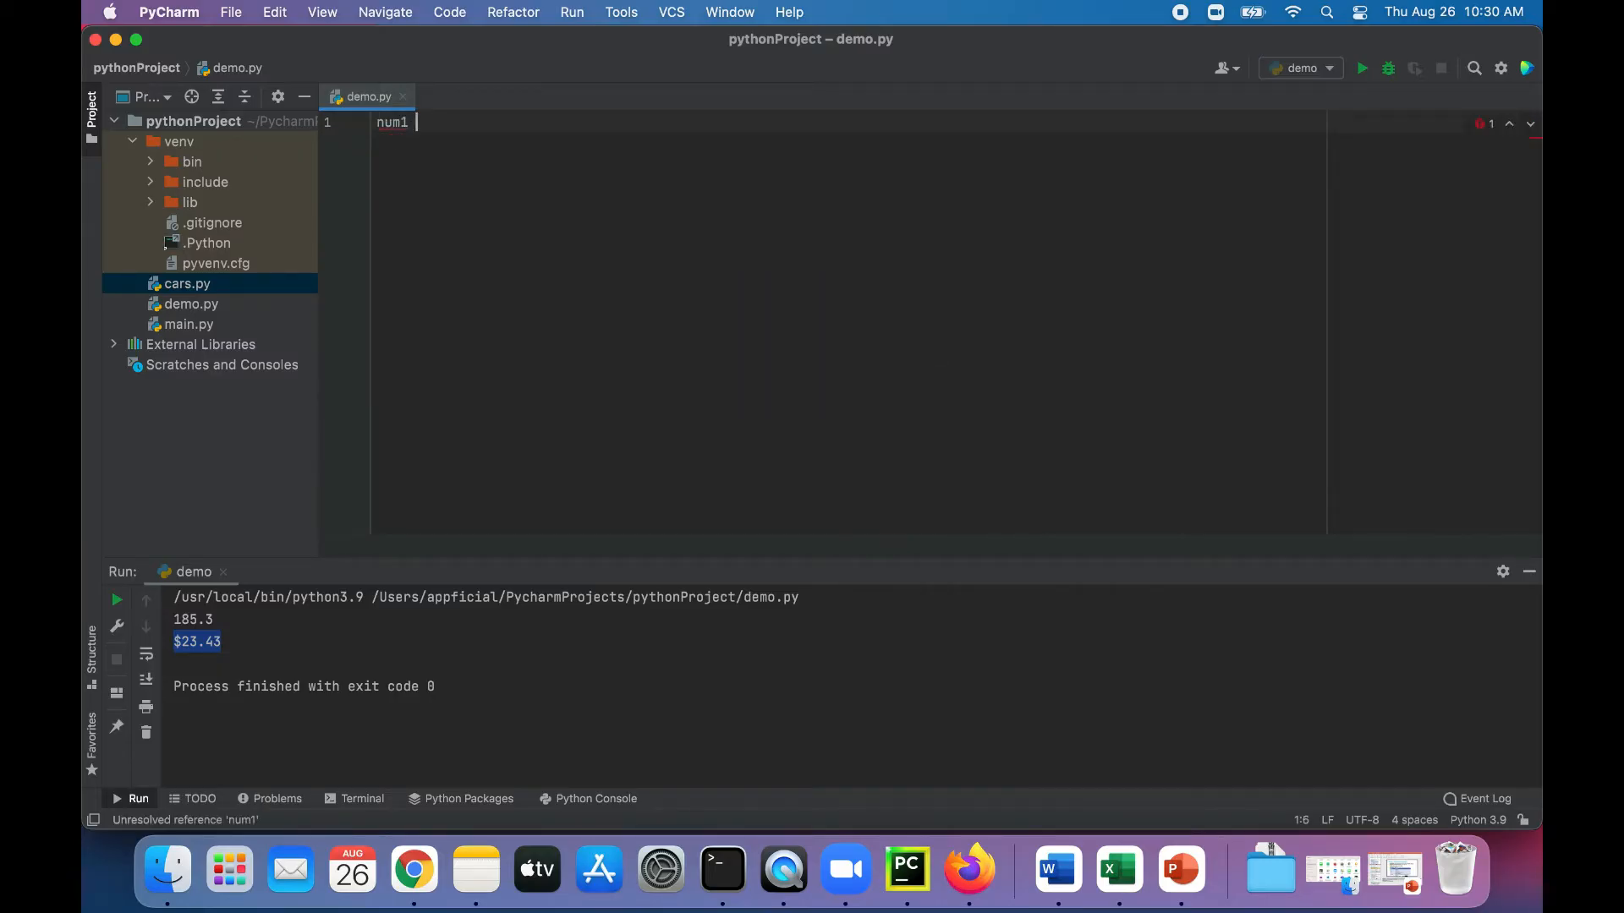
text(= 5)
text(num2 =)
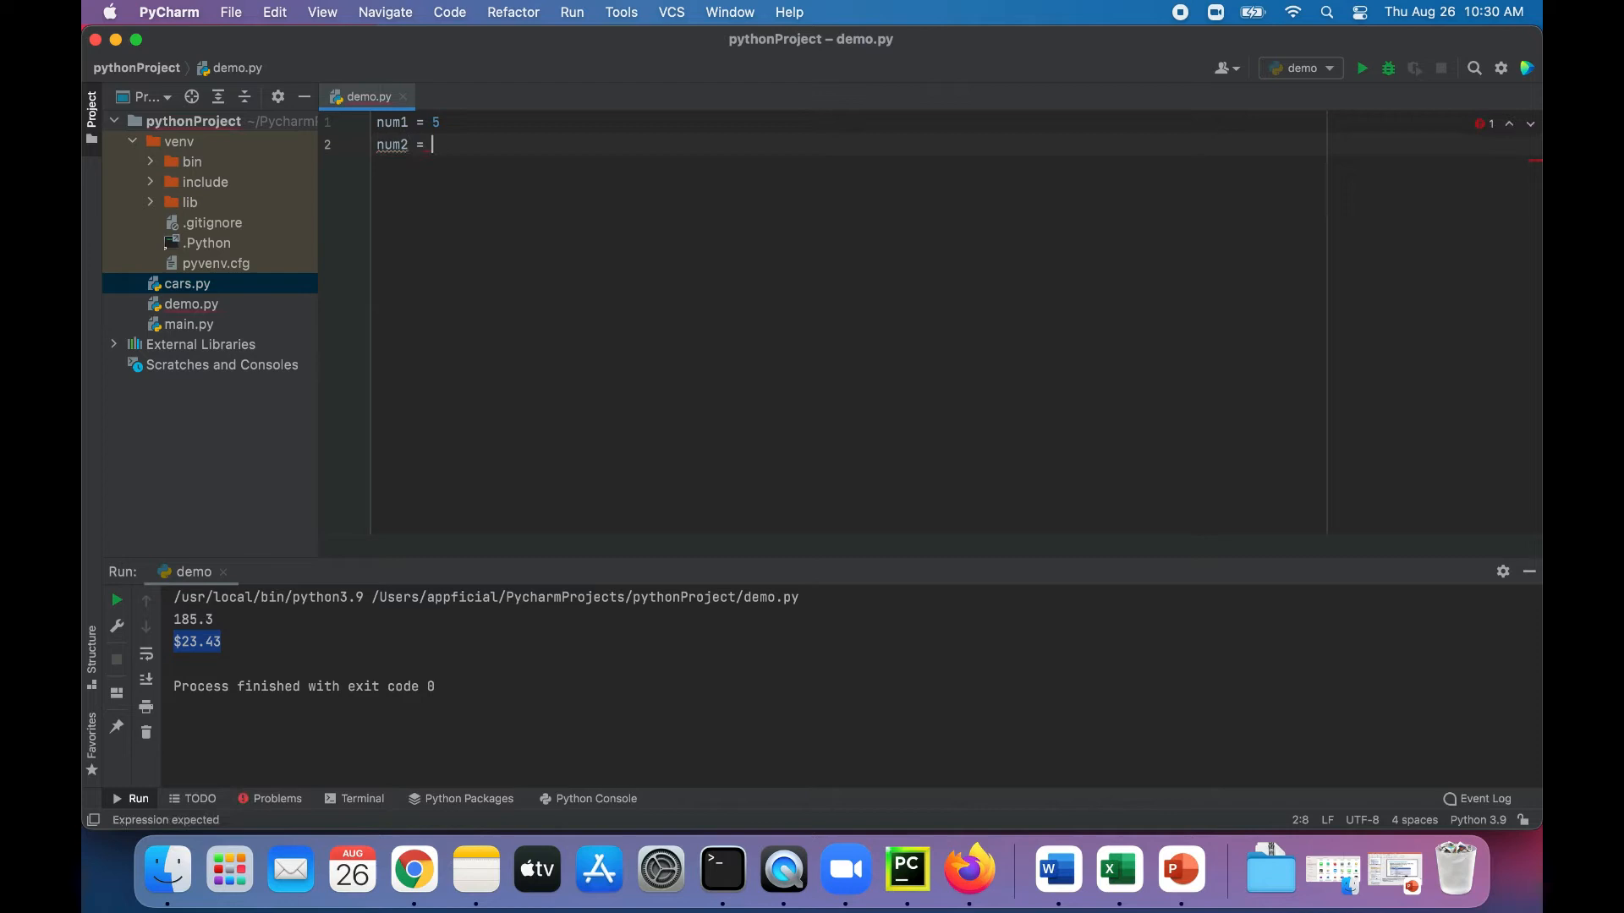
text(7)
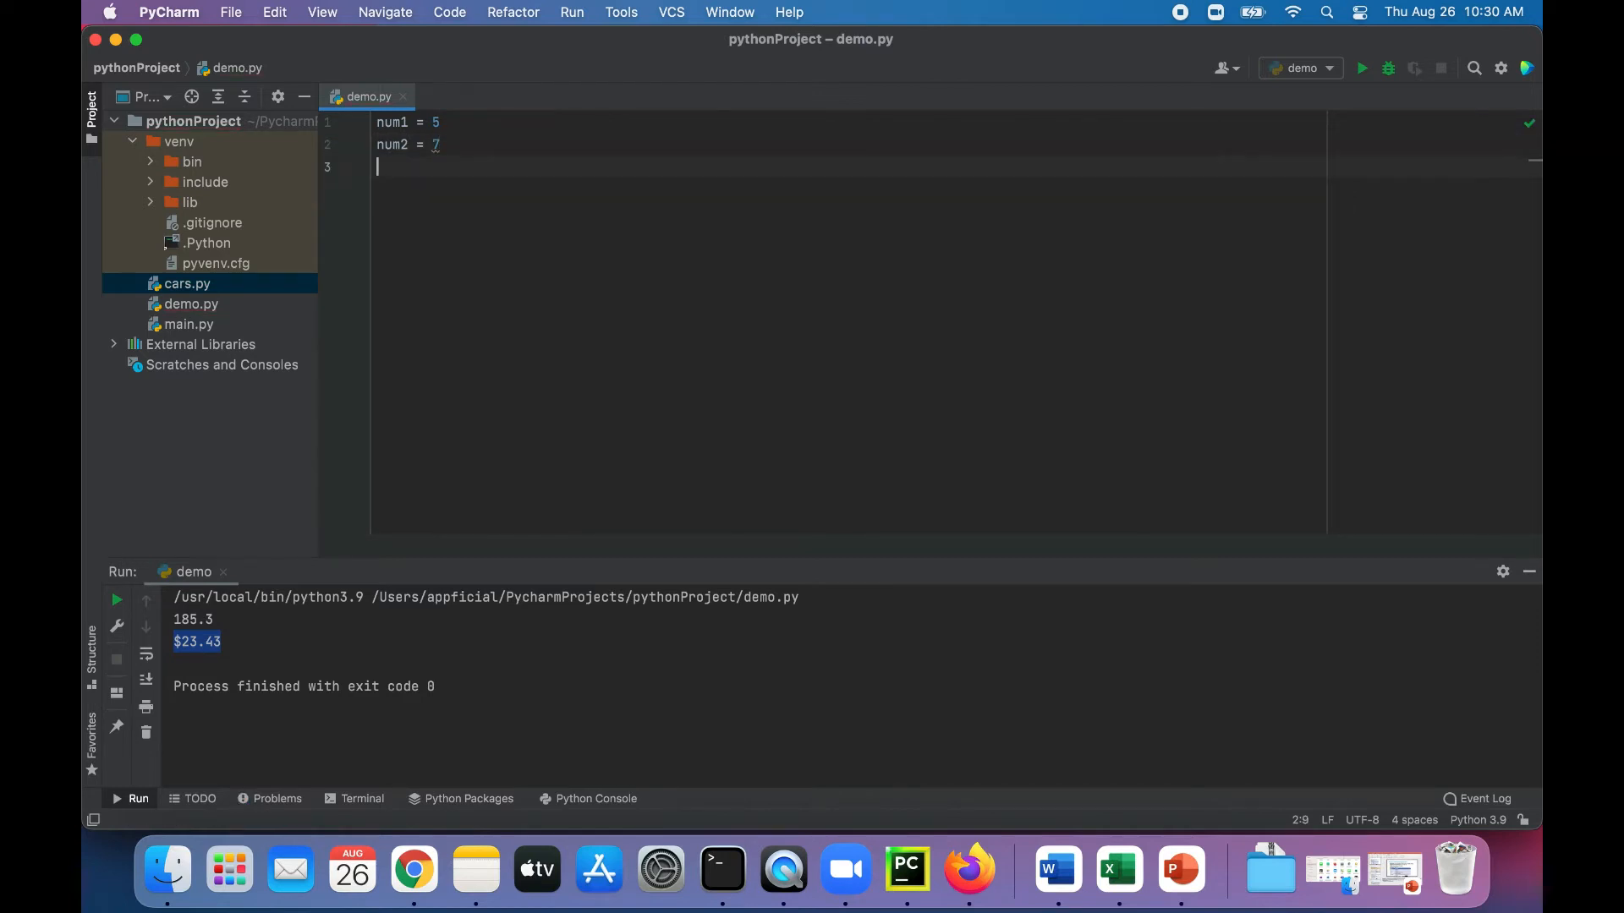
text(num3)
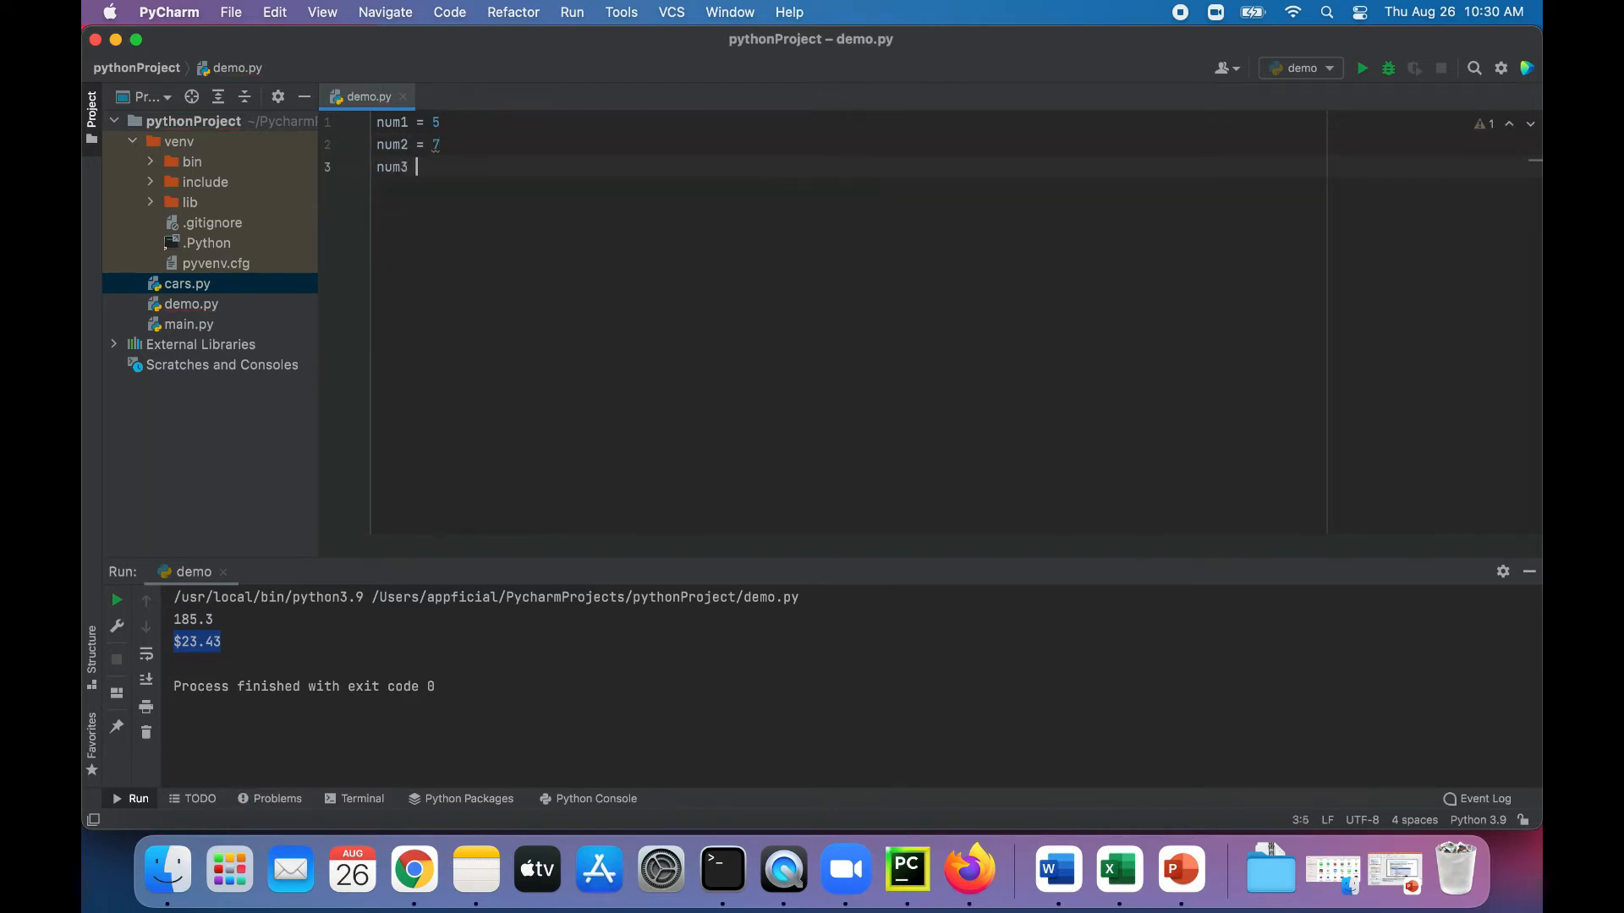
text(=)
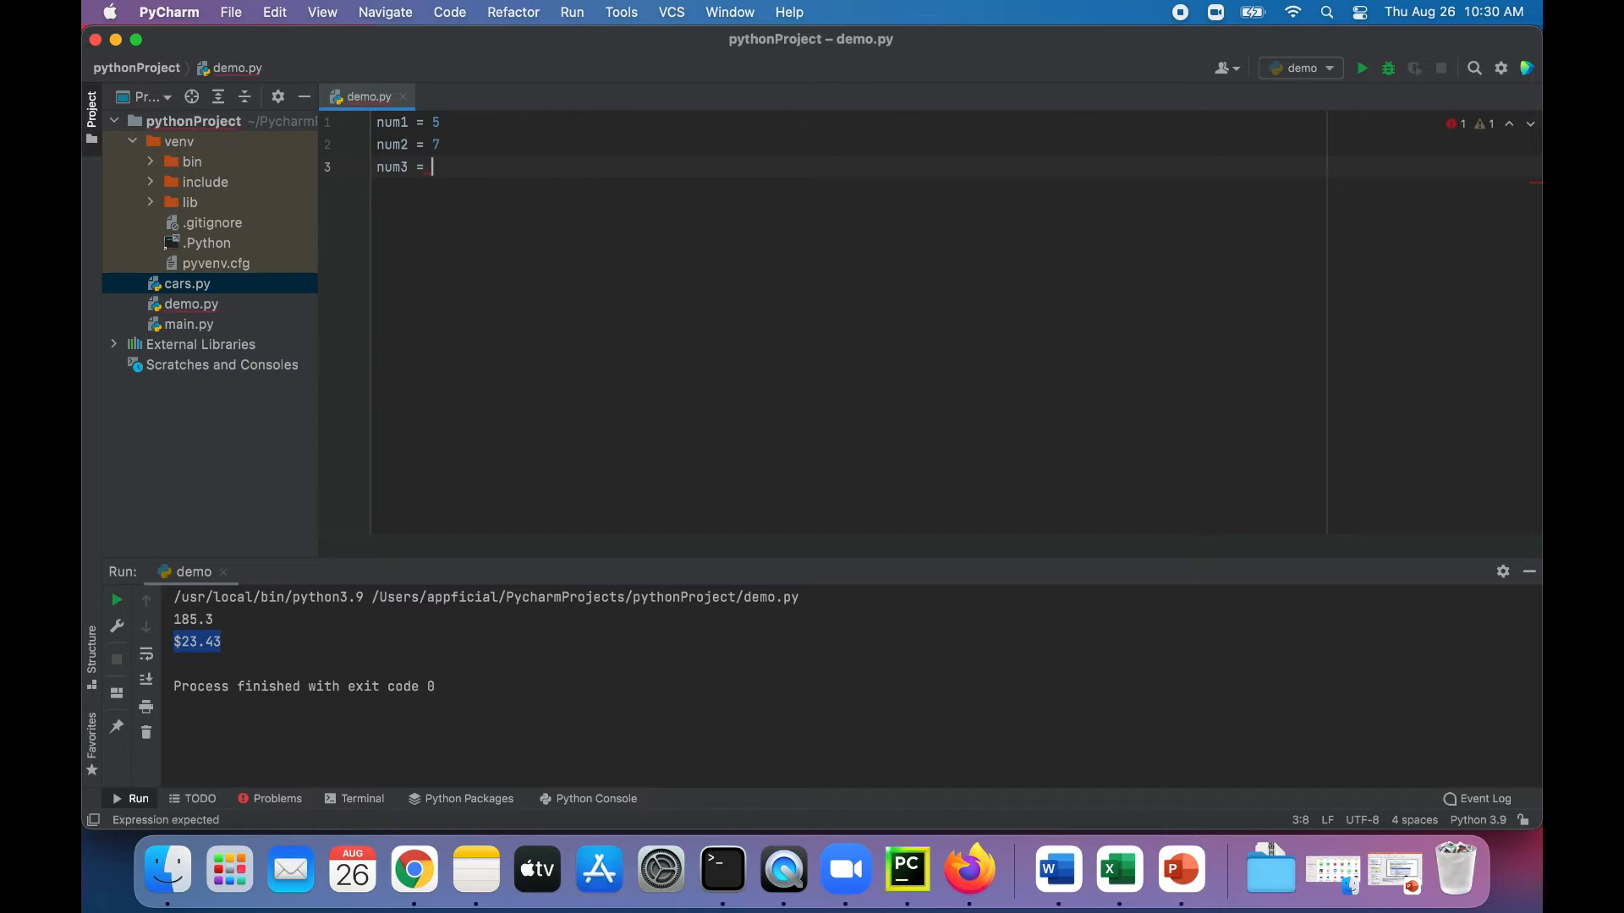
text(12)
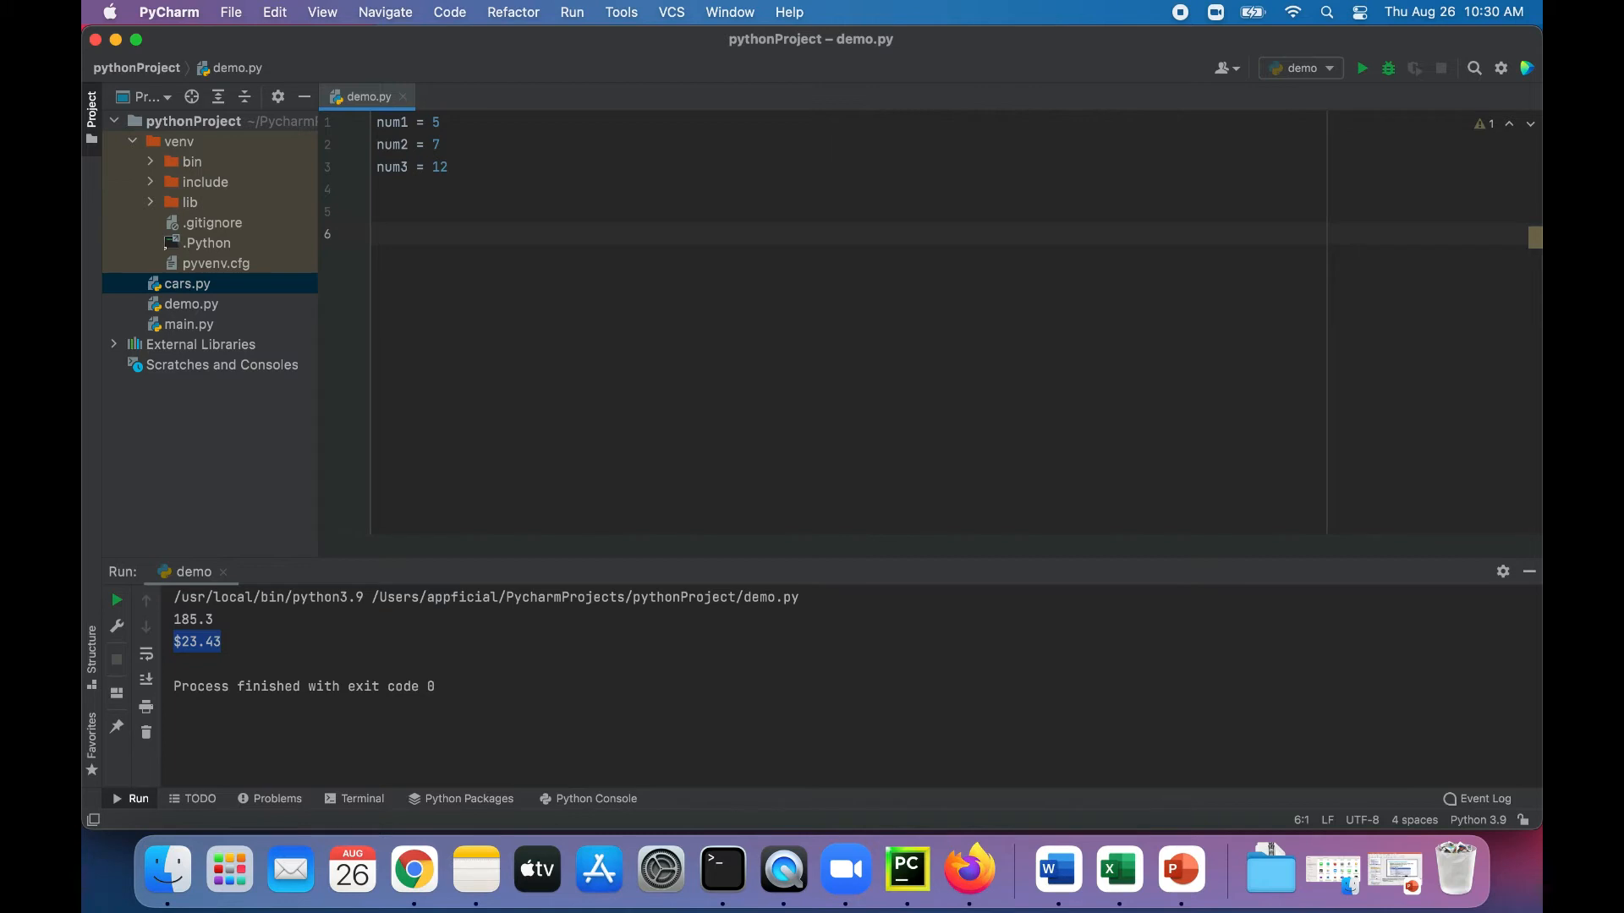
Write total = num1 + num2 + num3 with print(total), then run demo.py to see 24
text(total = nu)
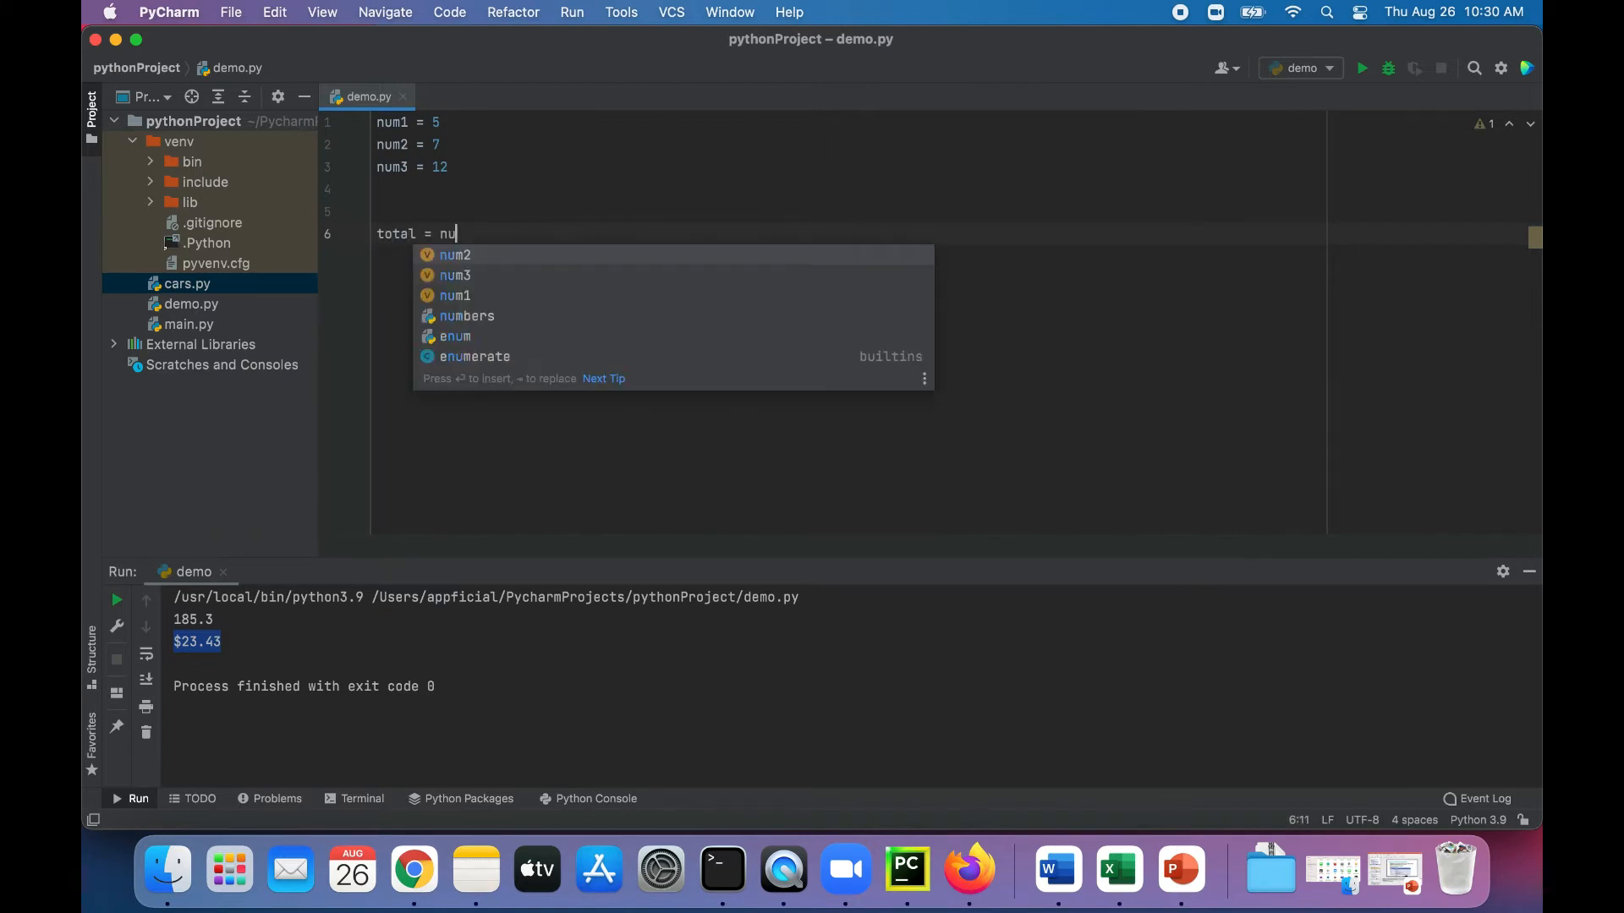
text(m1 + num)
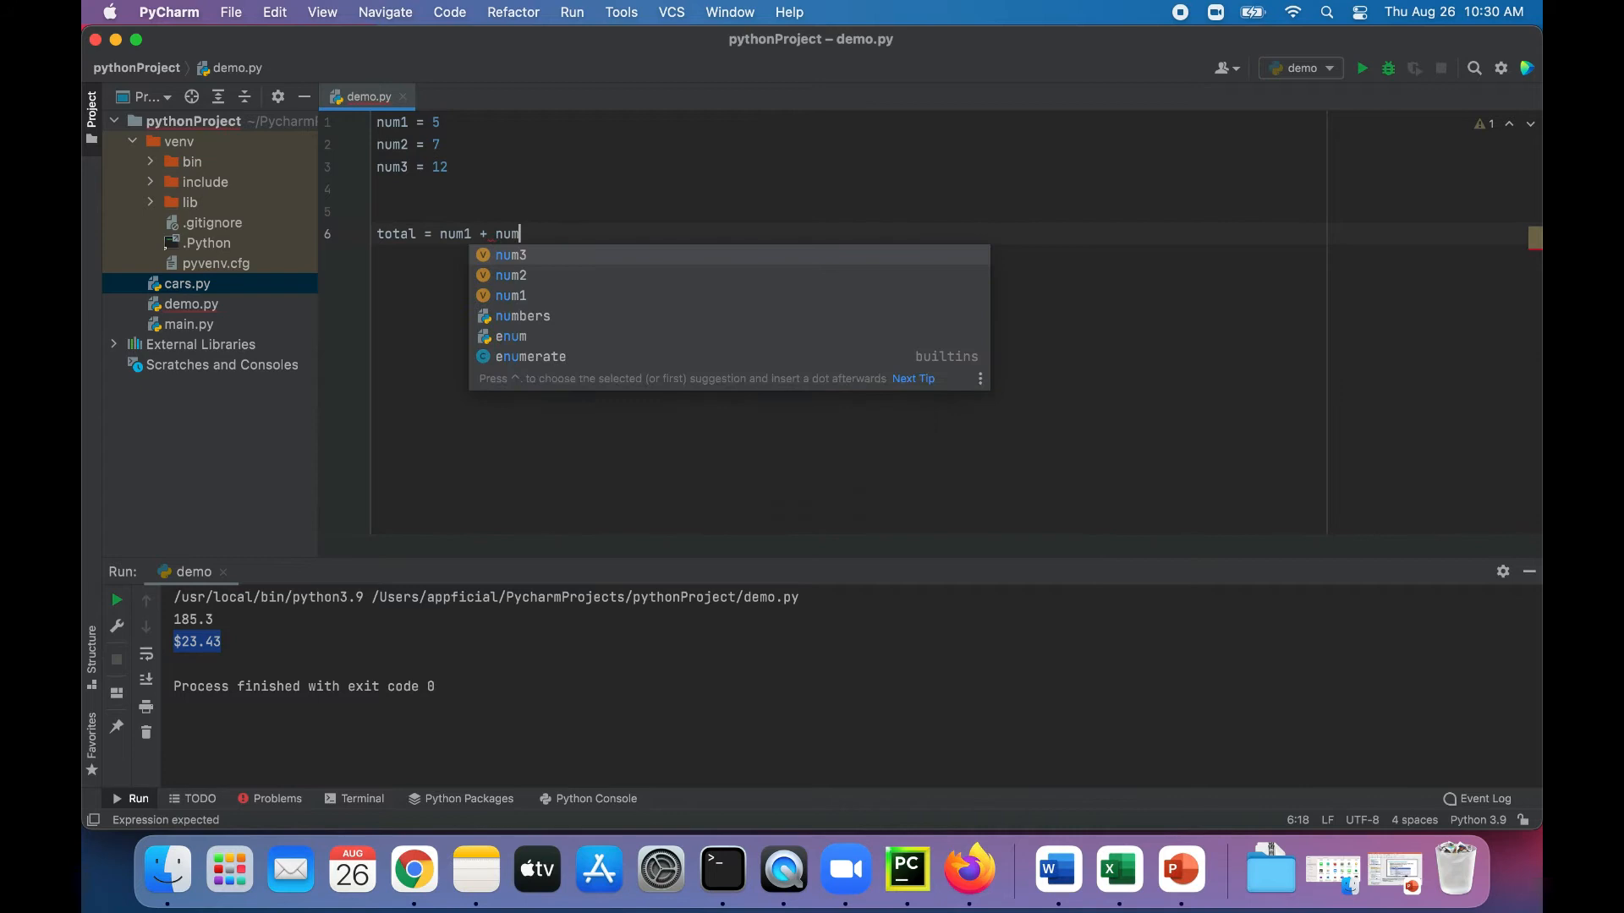
text(2 + num3)
text(print()
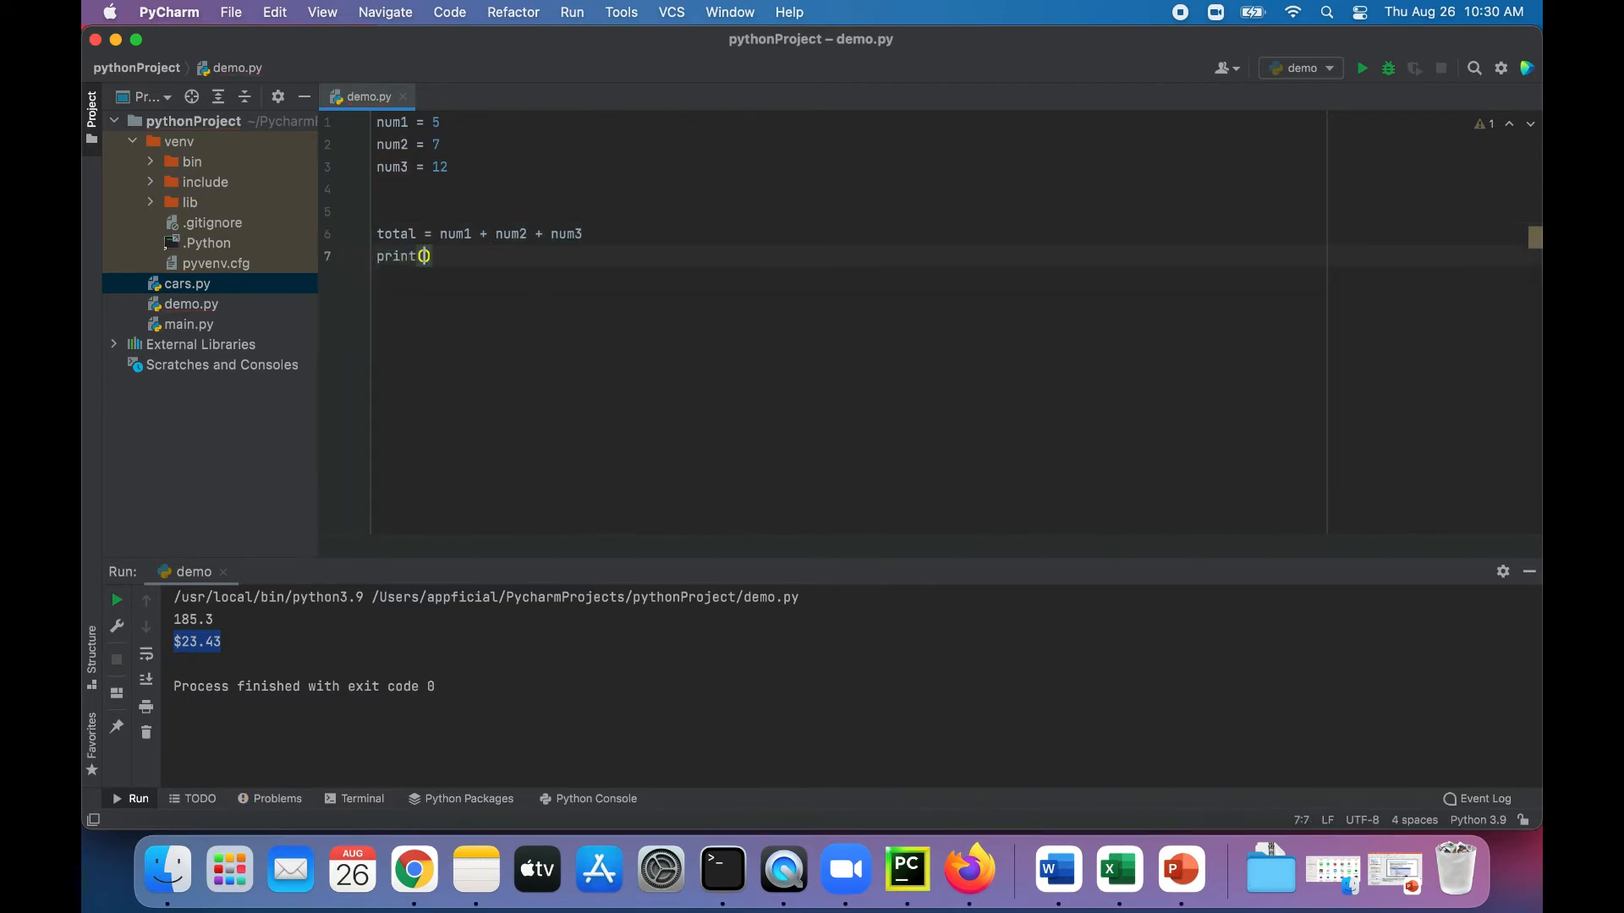
text(total)
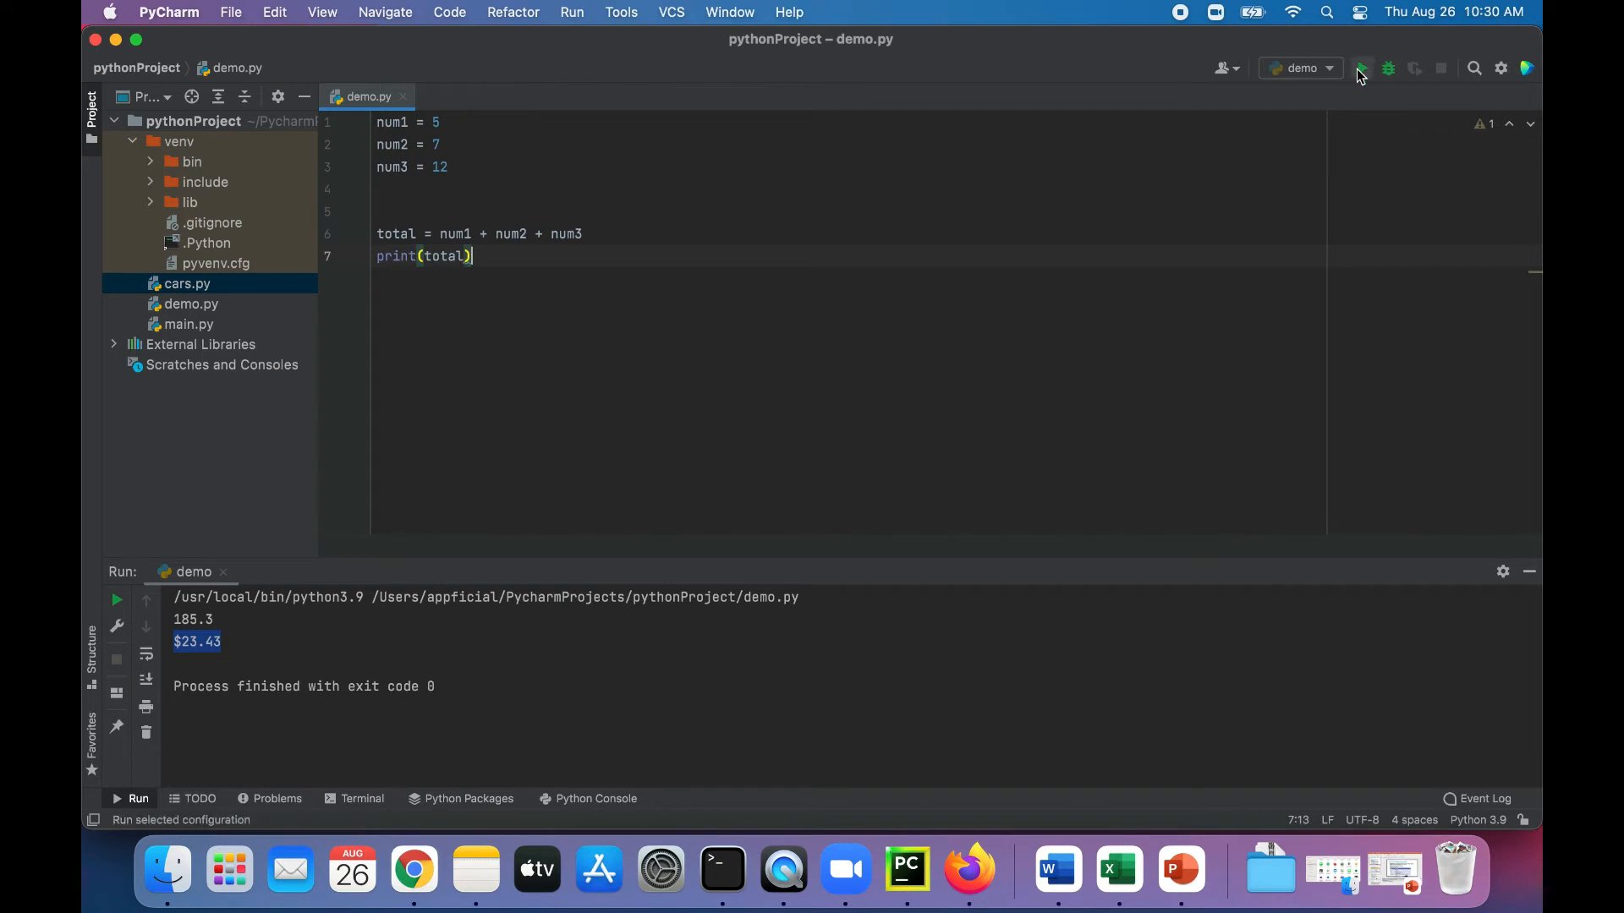
click(1361, 68)
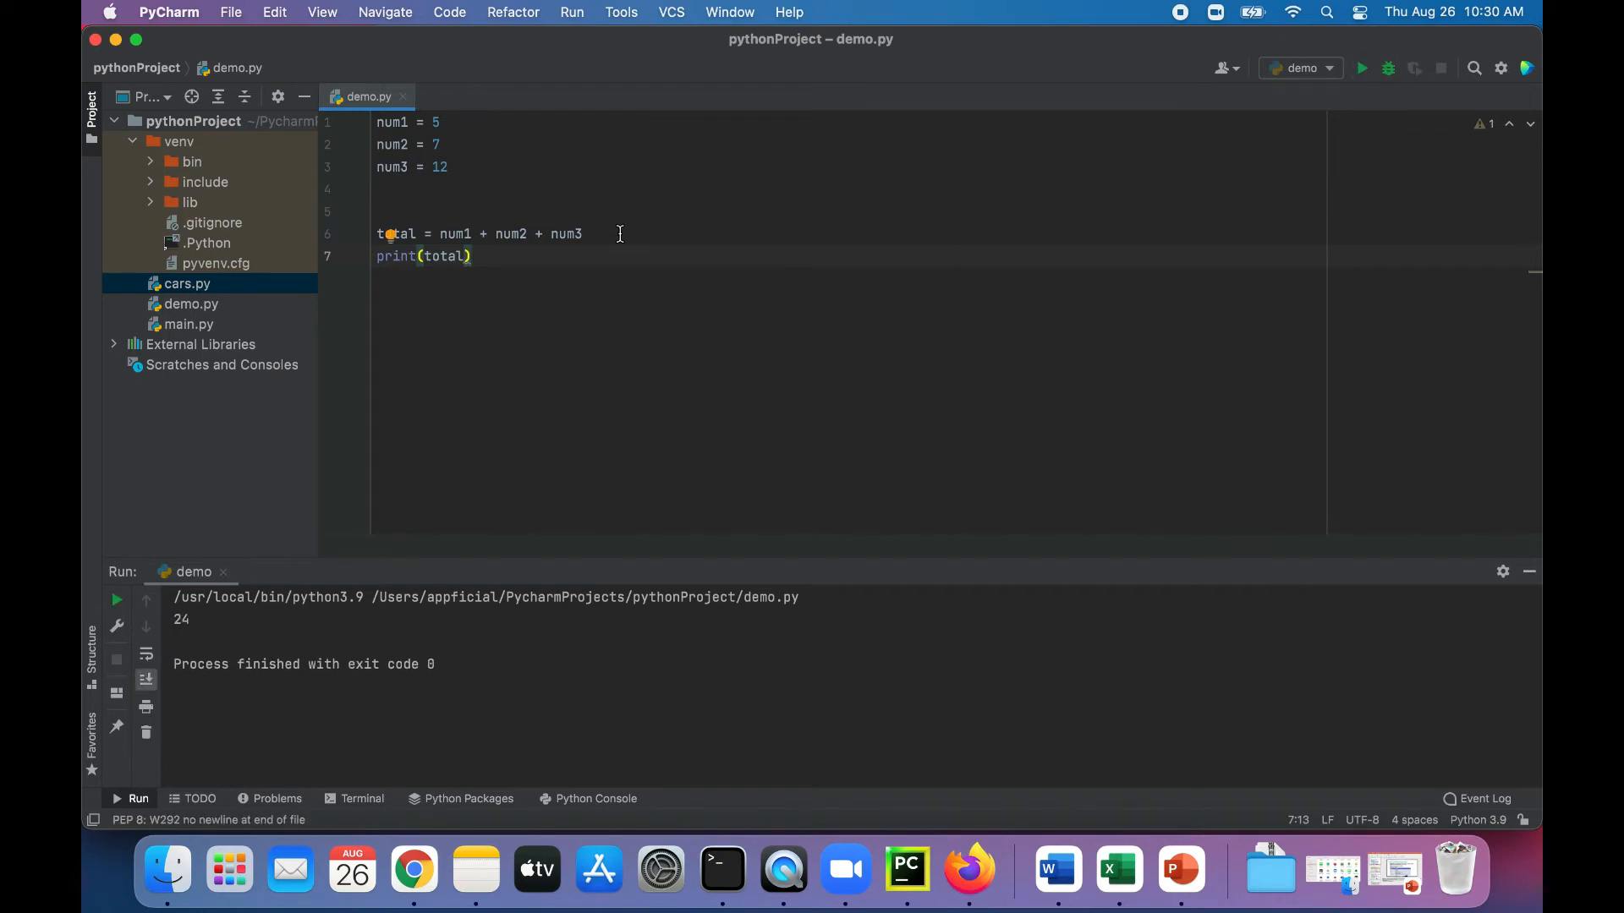
double_click(180, 619)
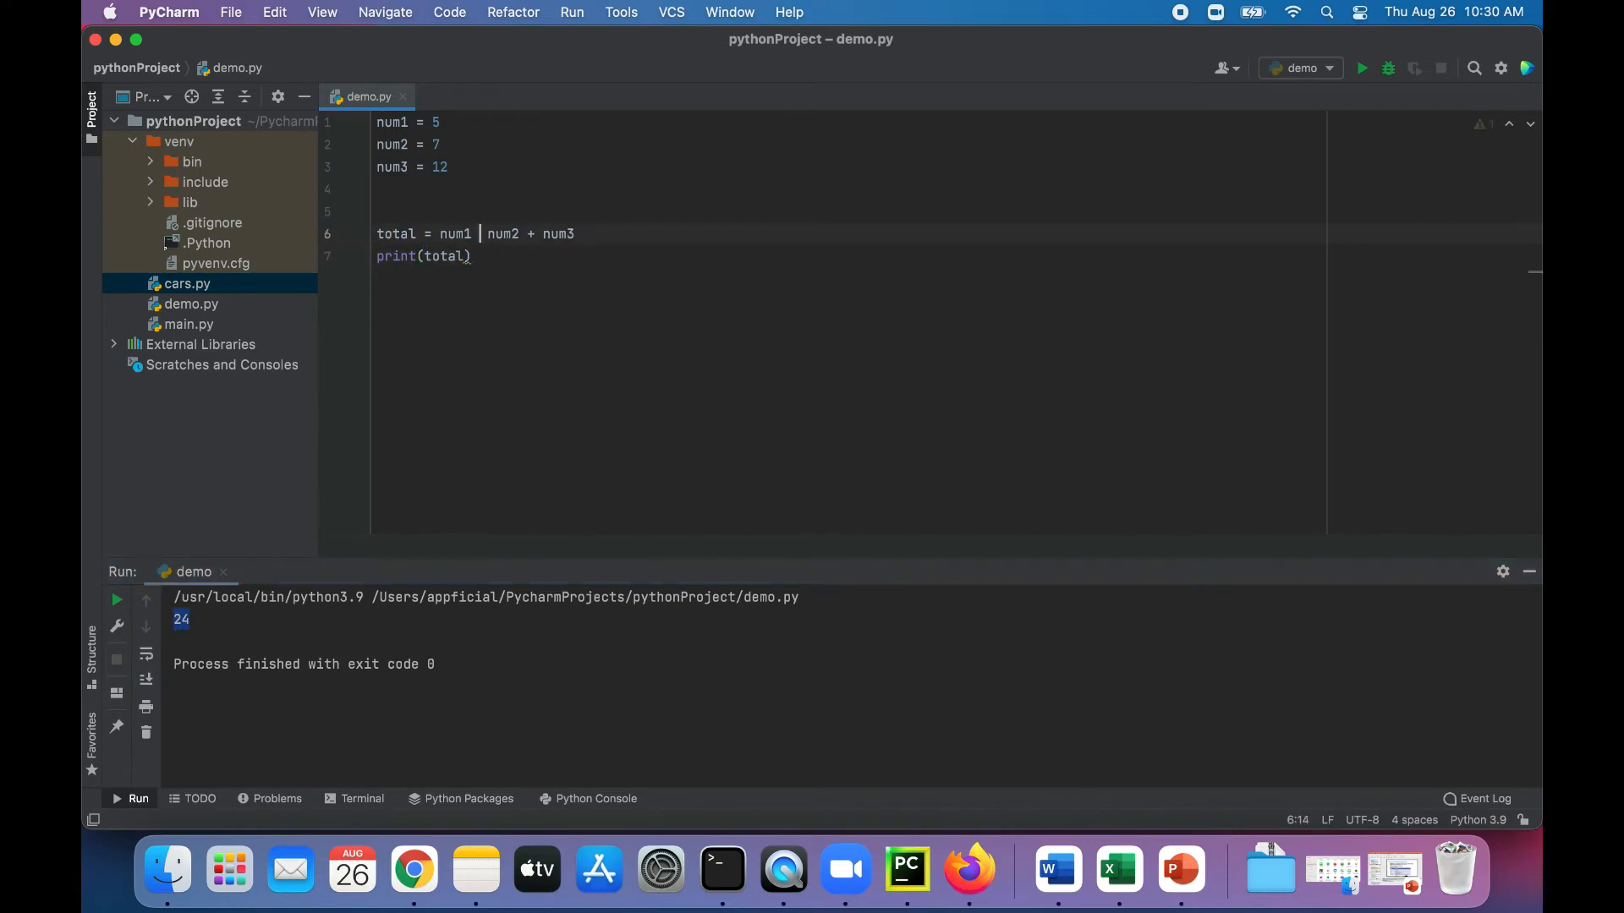
Change total to num1 * num2 + num3 with values 2, 3, 5, and run it for 11
text(*)
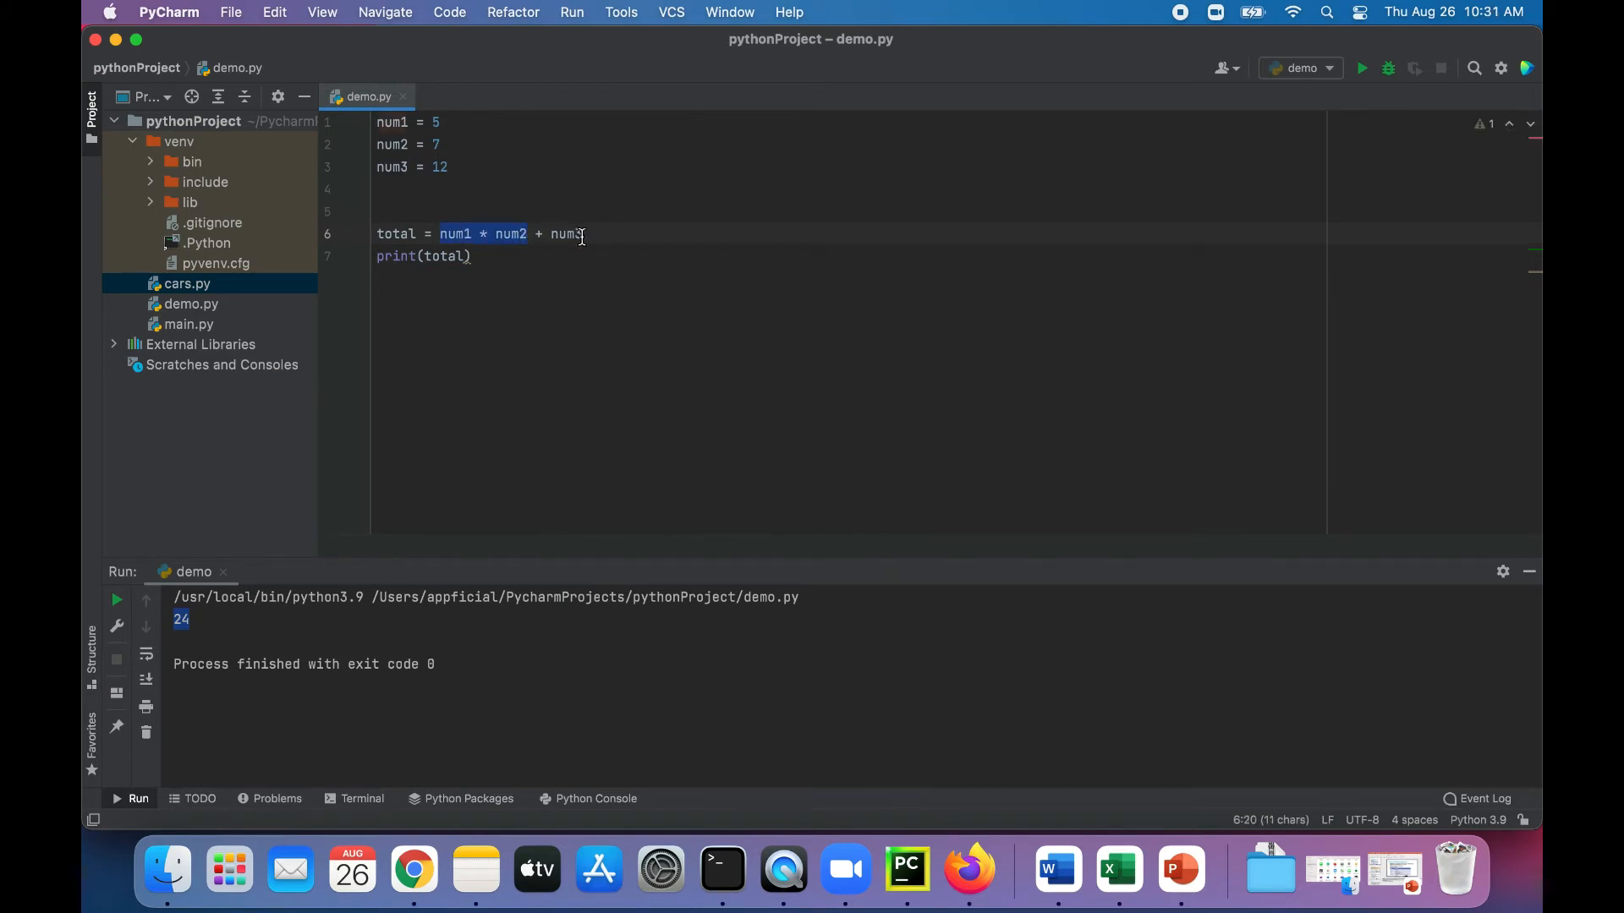
double_click(566, 234)
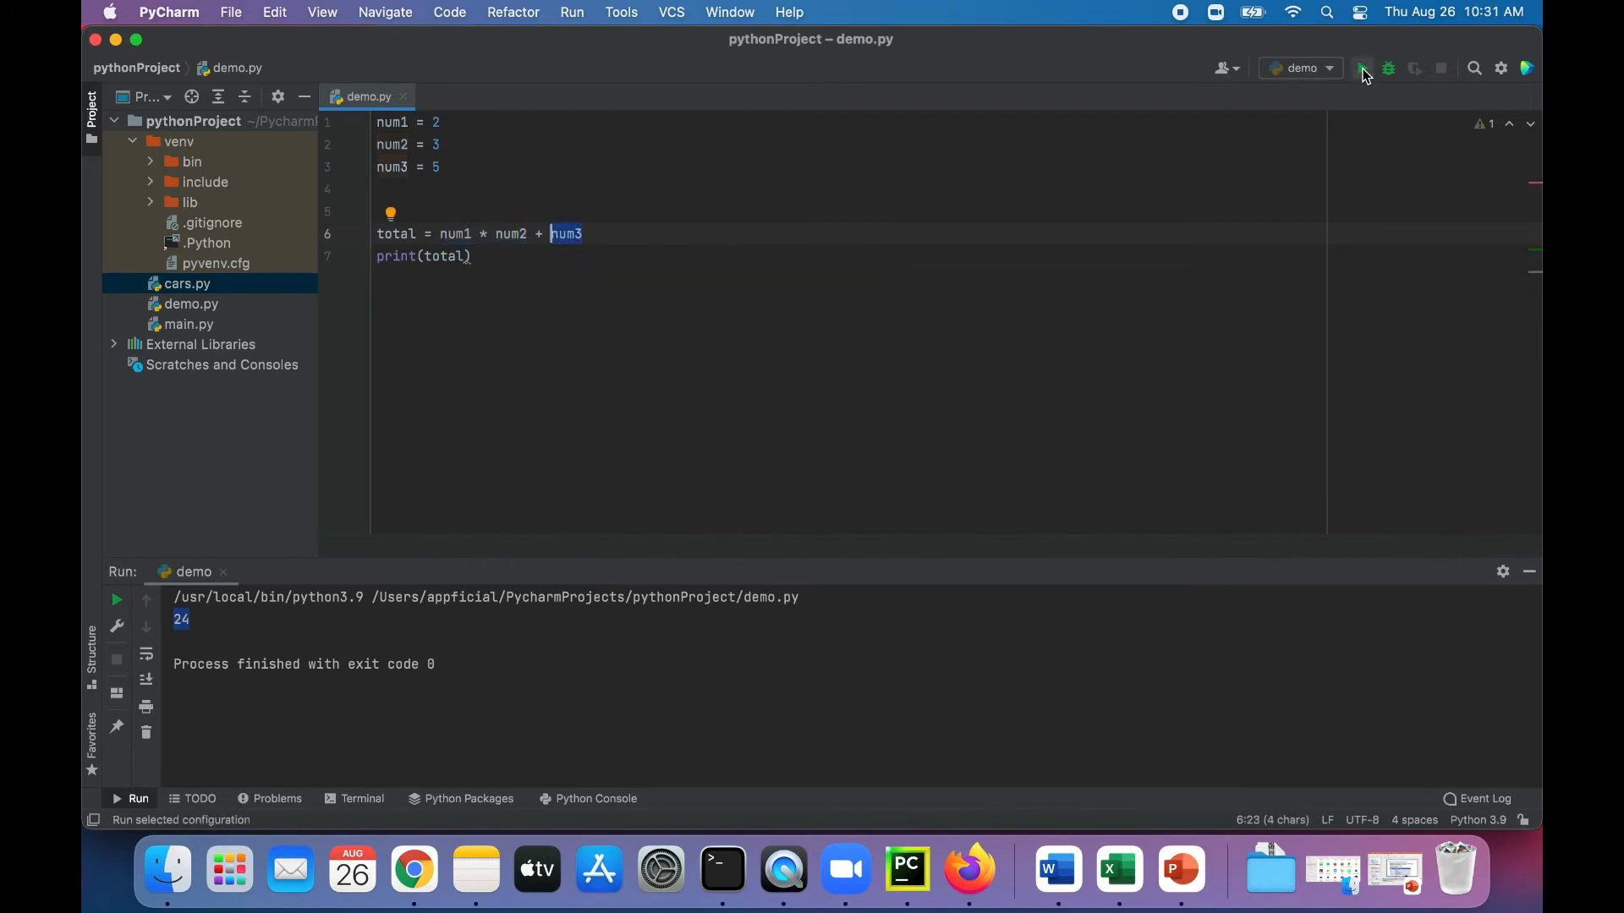
click(1362, 69)
text( num3 +)
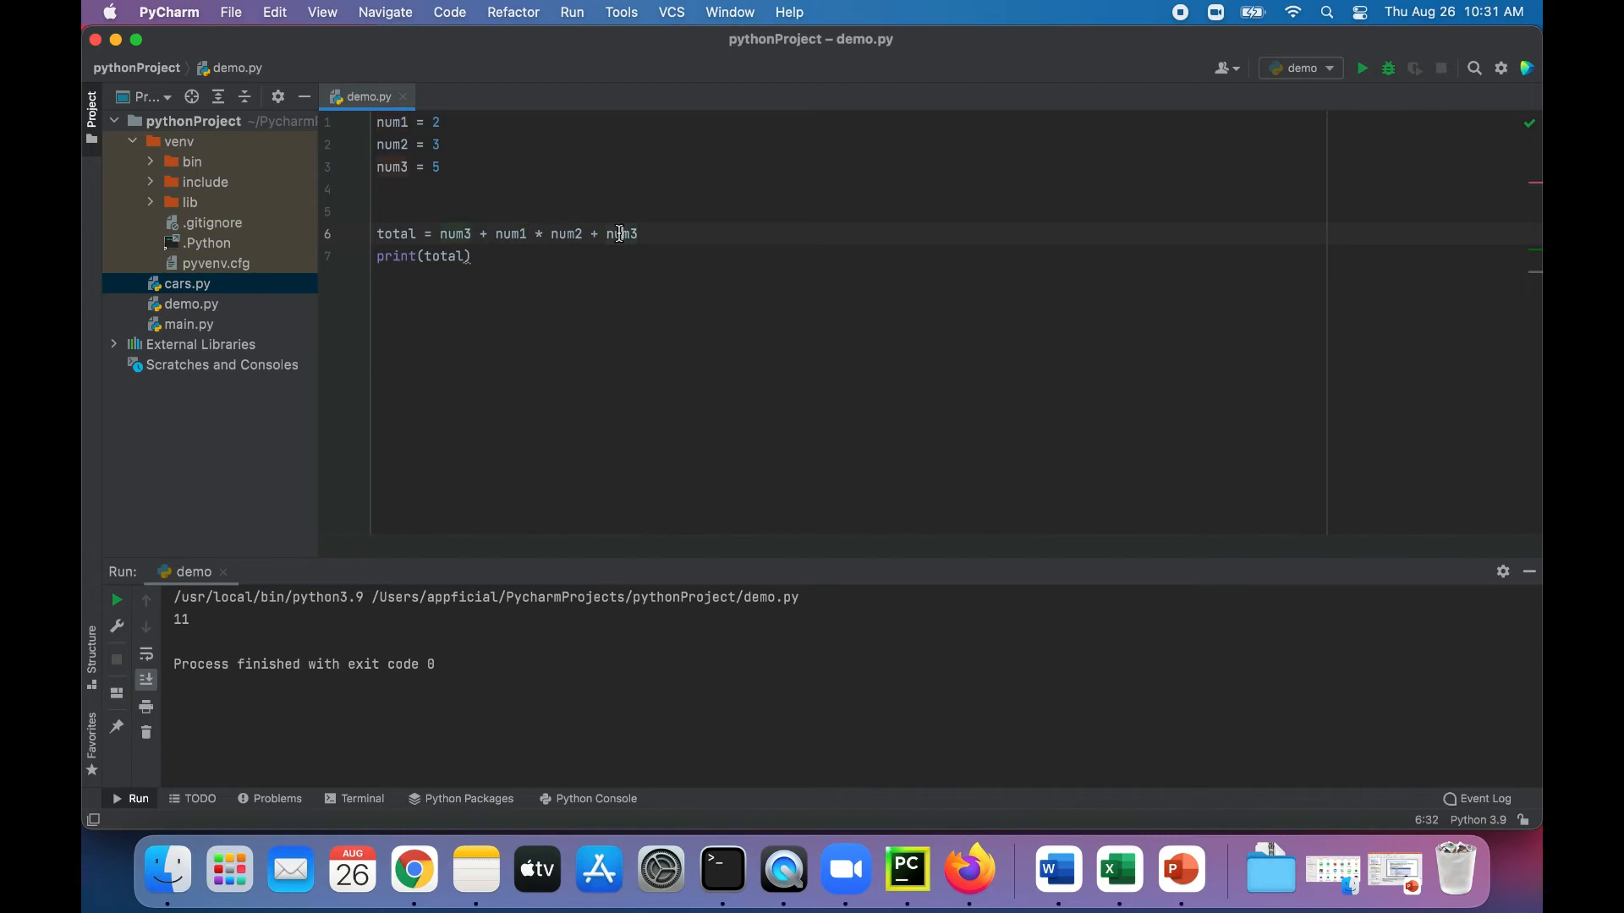
Delete the trailing + num3 so the total line reads num3 + num1 * num2
key(Backspace)
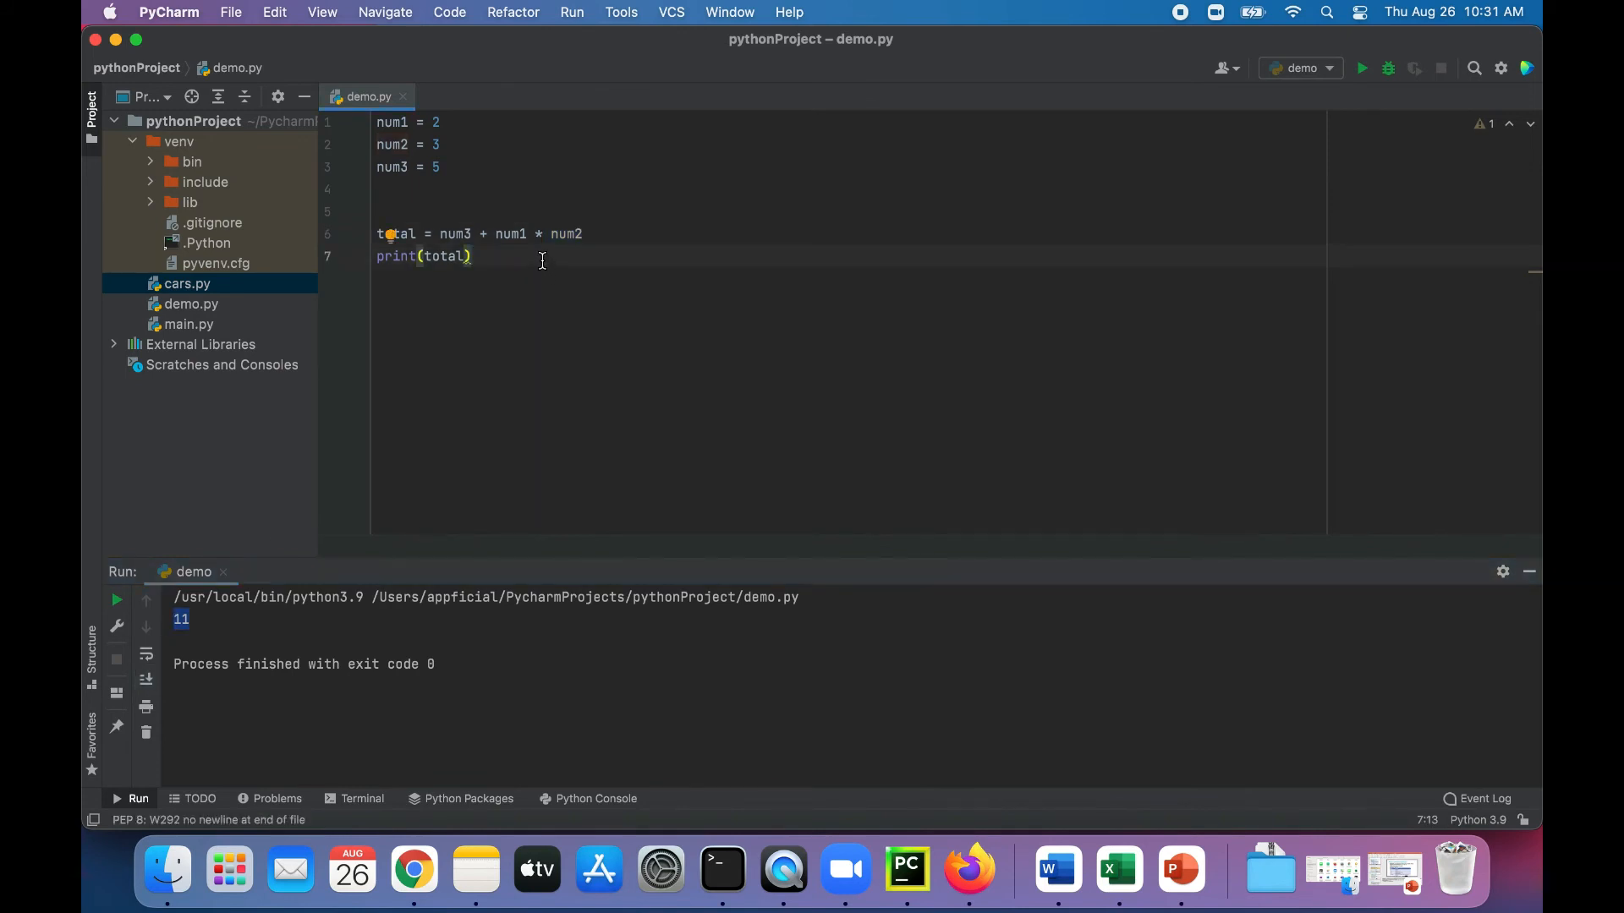
mouse_move(498, 234)
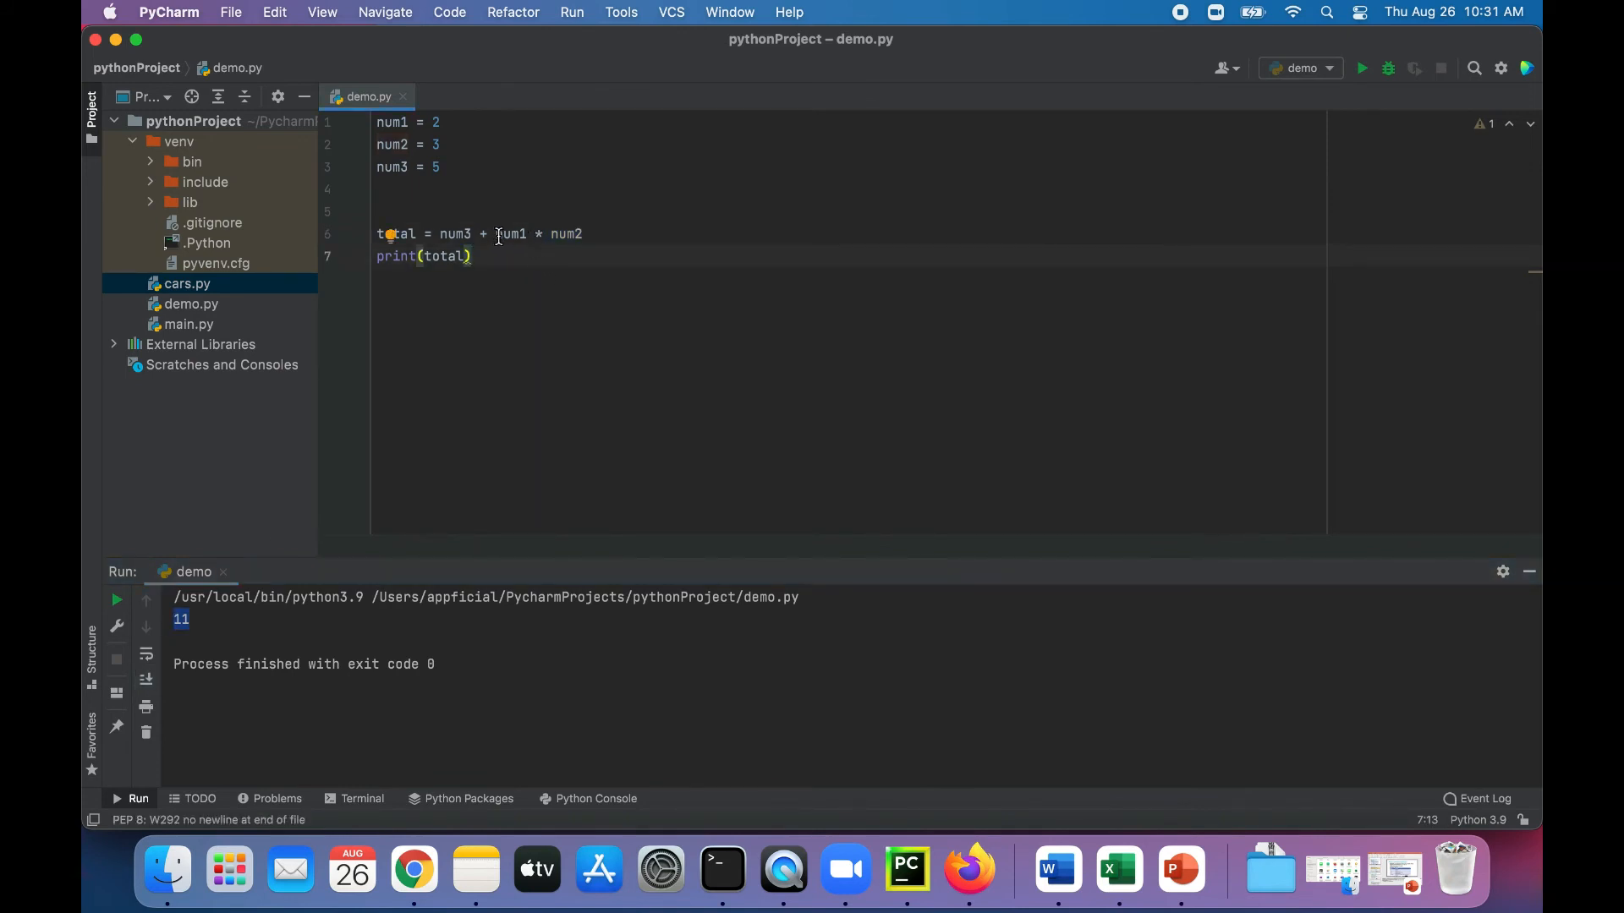
Wrap num1 * num2 in parentheses, then place the caret to remove them again
text(()
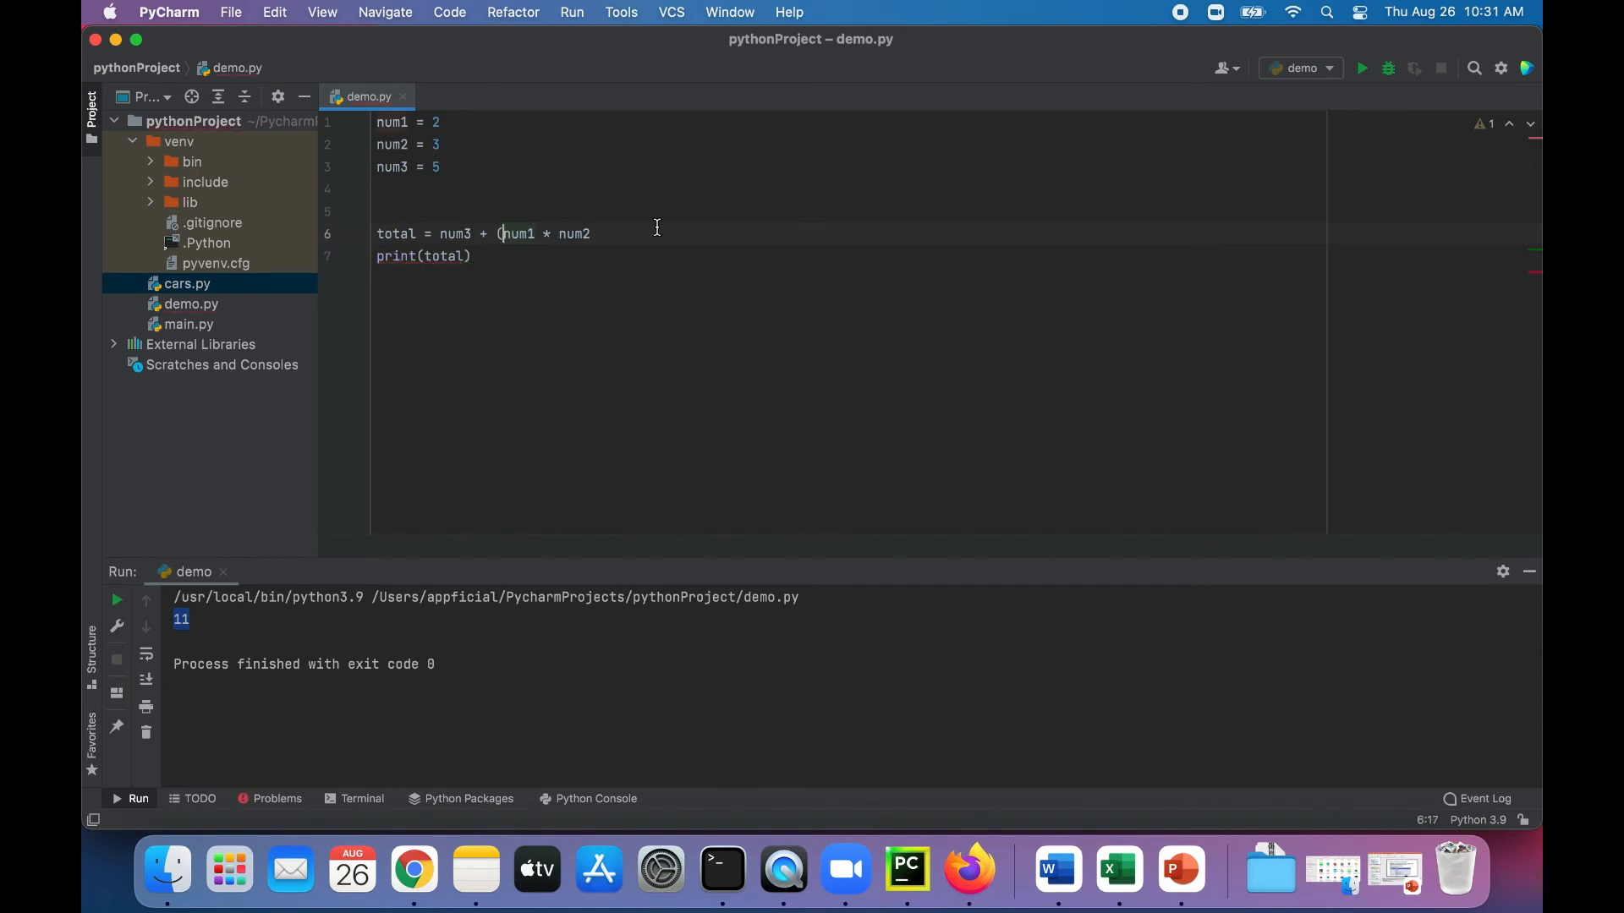
text())
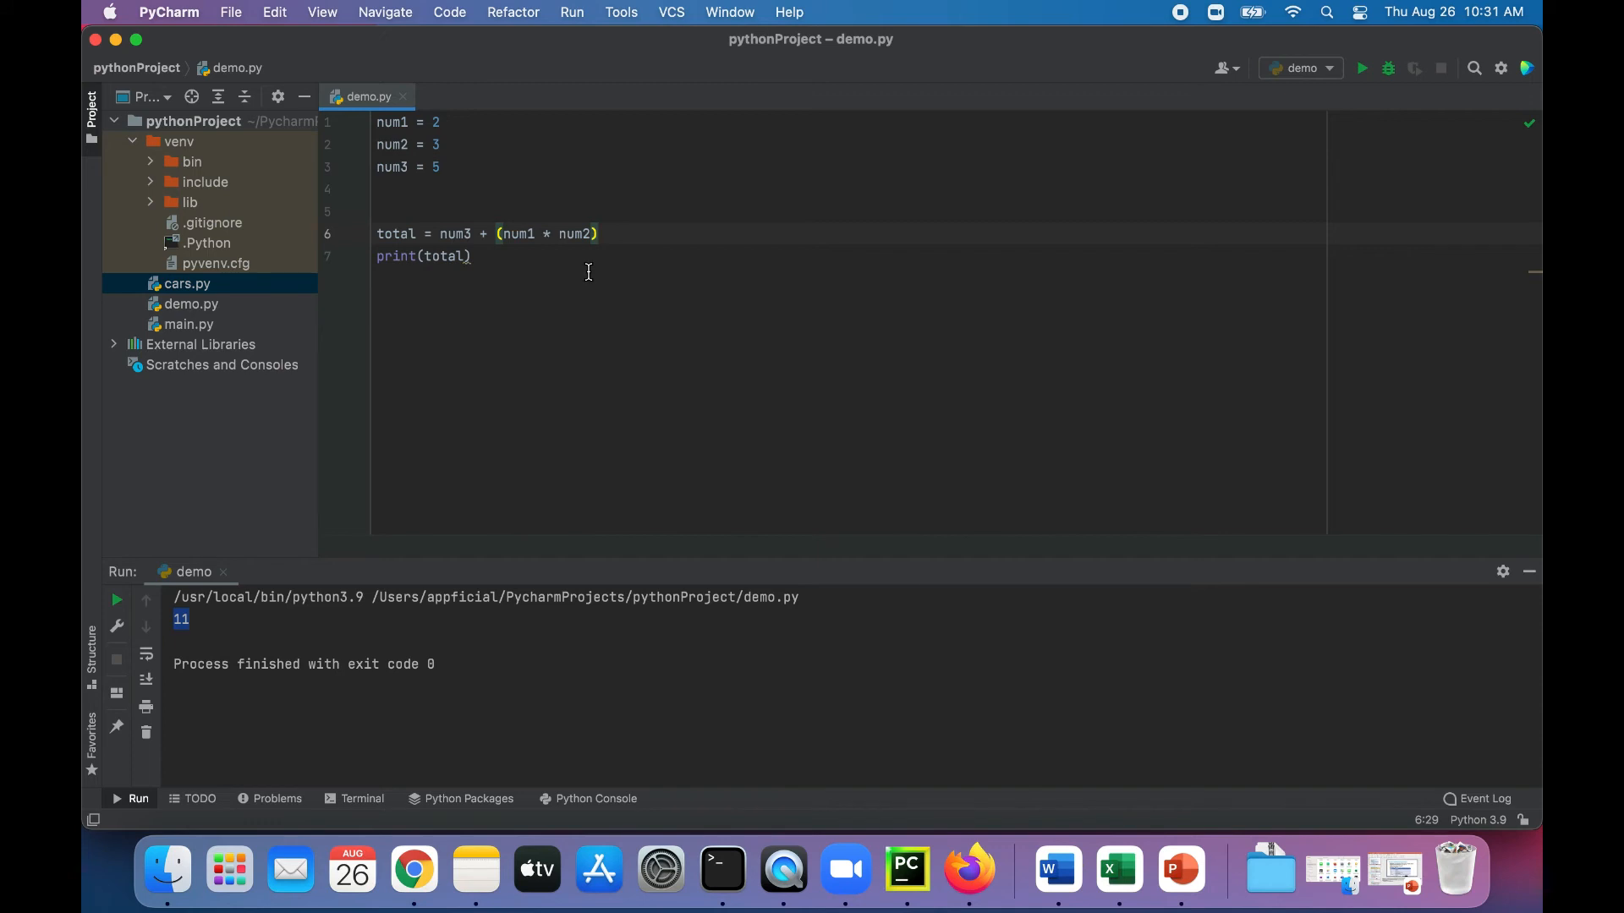
mouse_move(1367, 100)
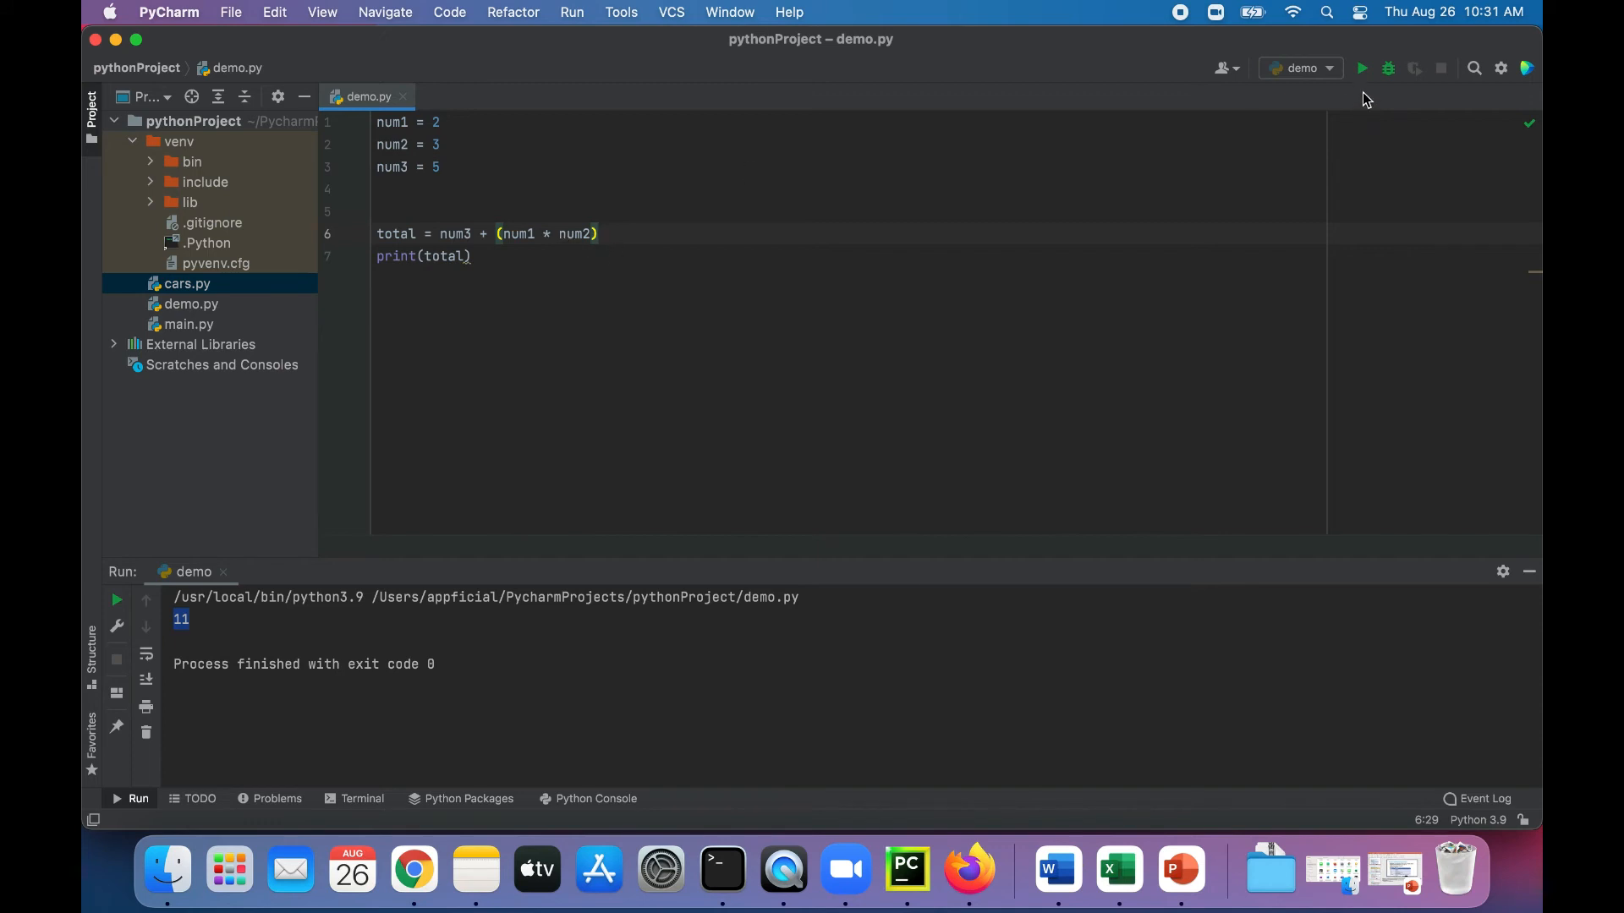
click(605, 234)
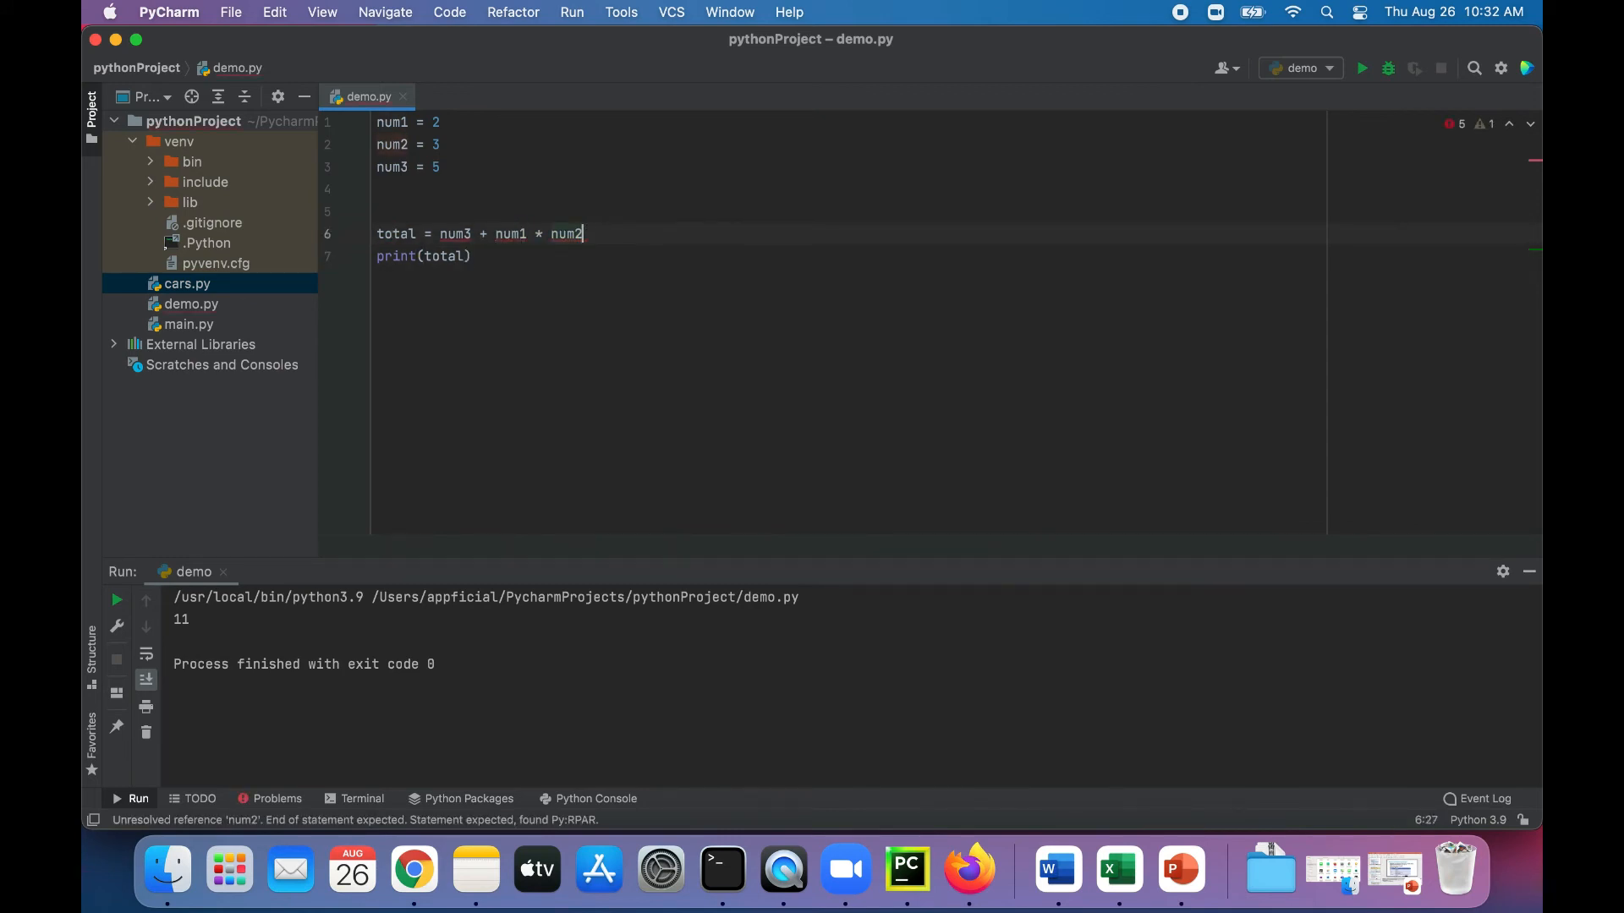
Parenthesize num3 + num1 so total is (num3 + num1) * num2, then run it for 21
text())
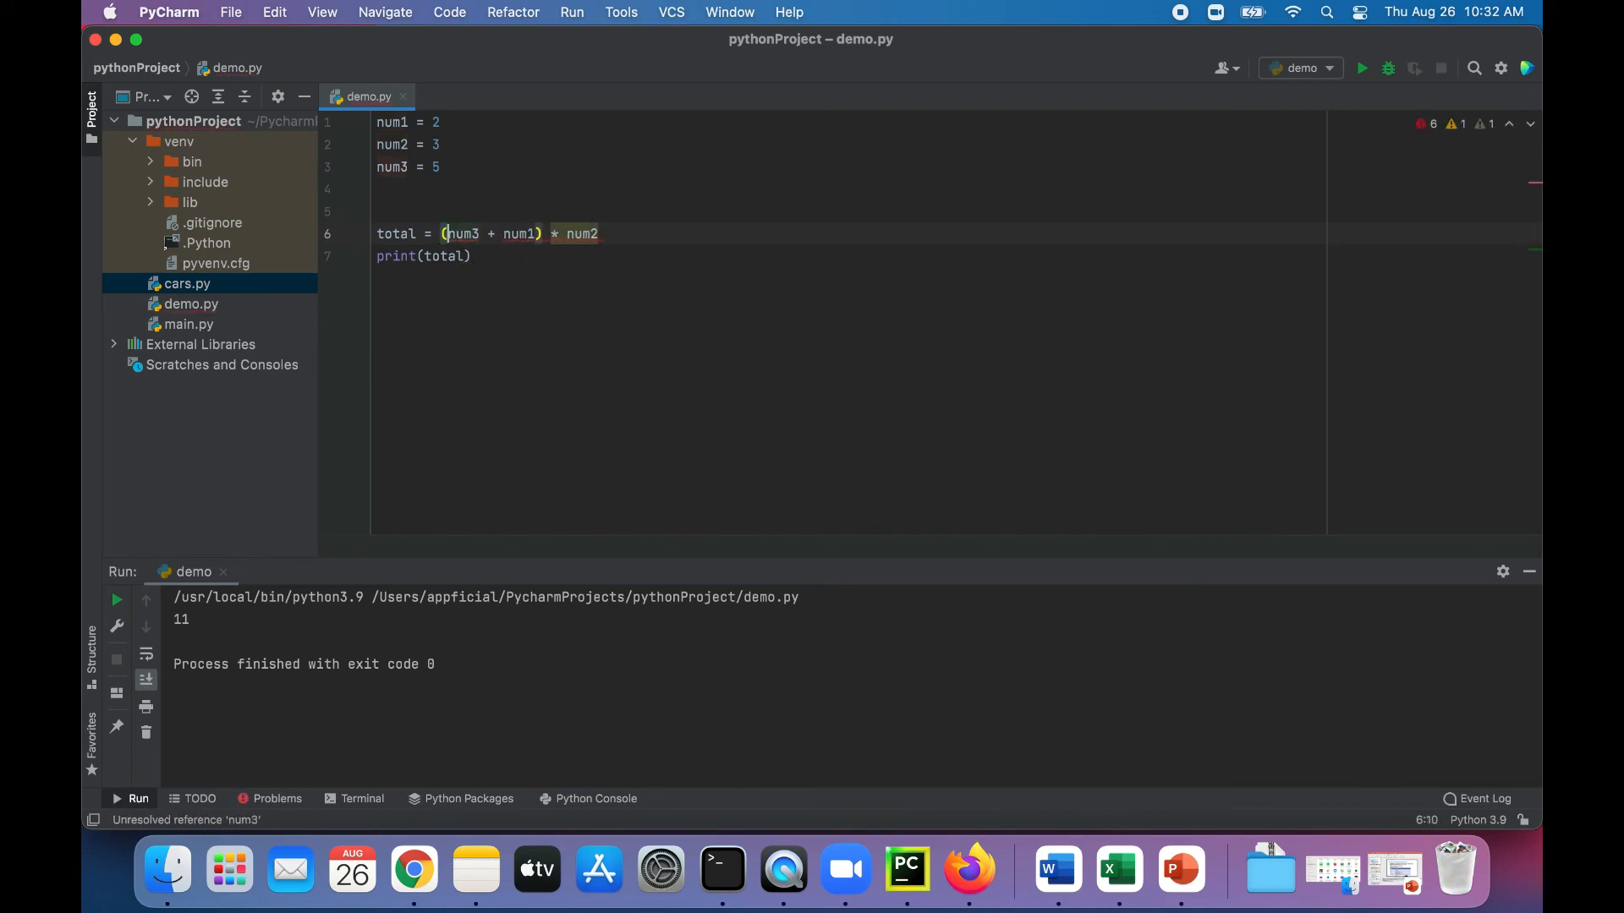
click(538, 233)
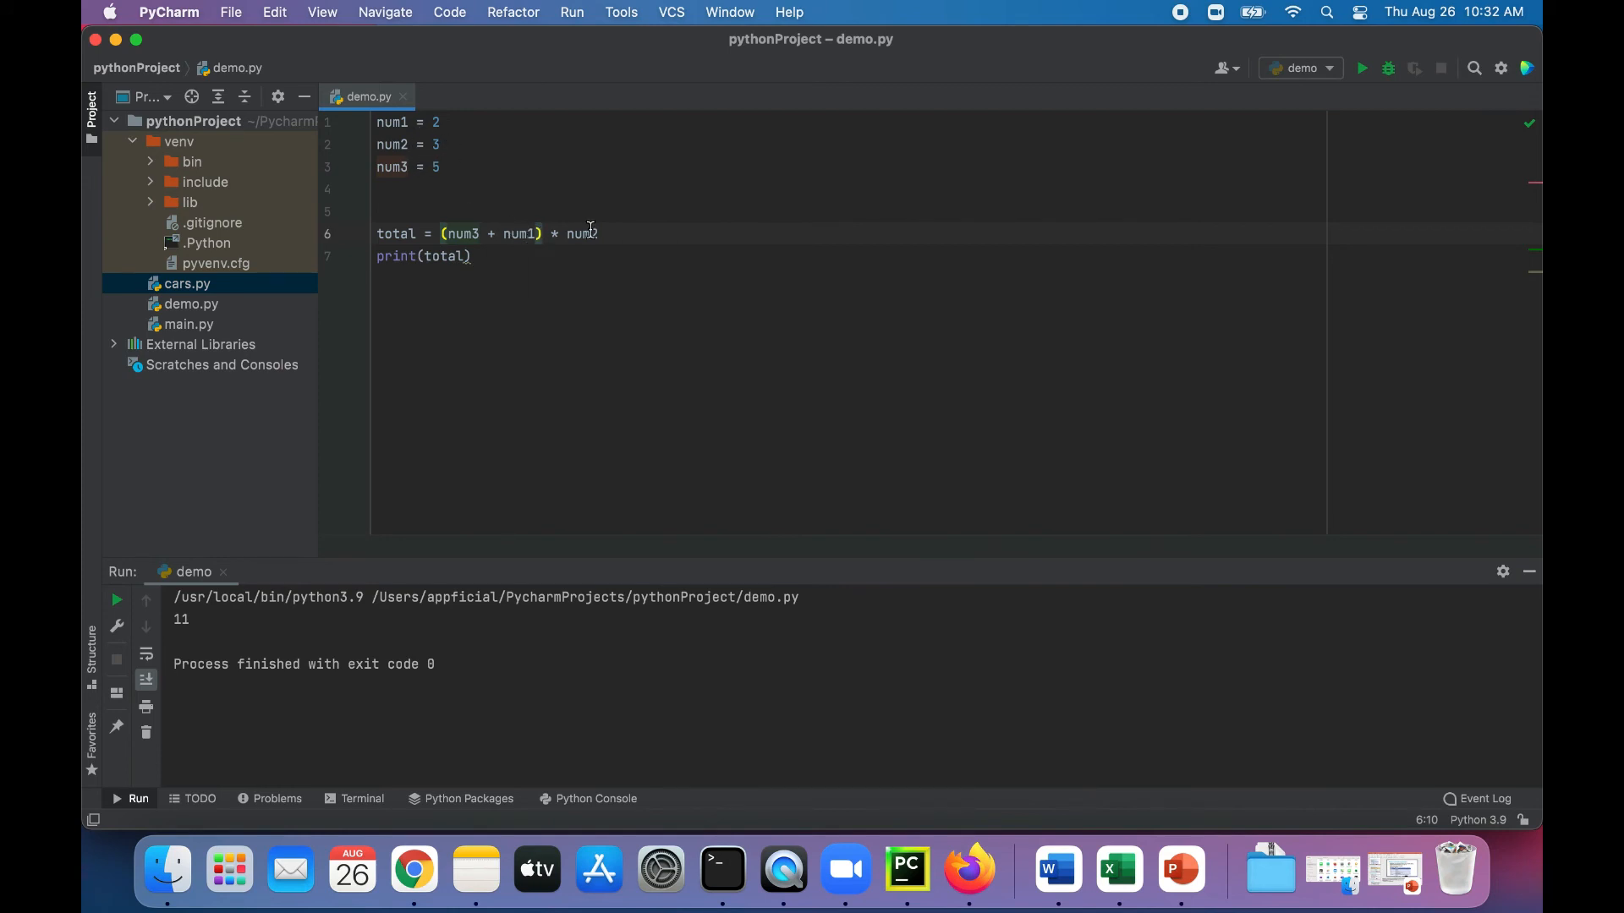
double_click(581, 233)
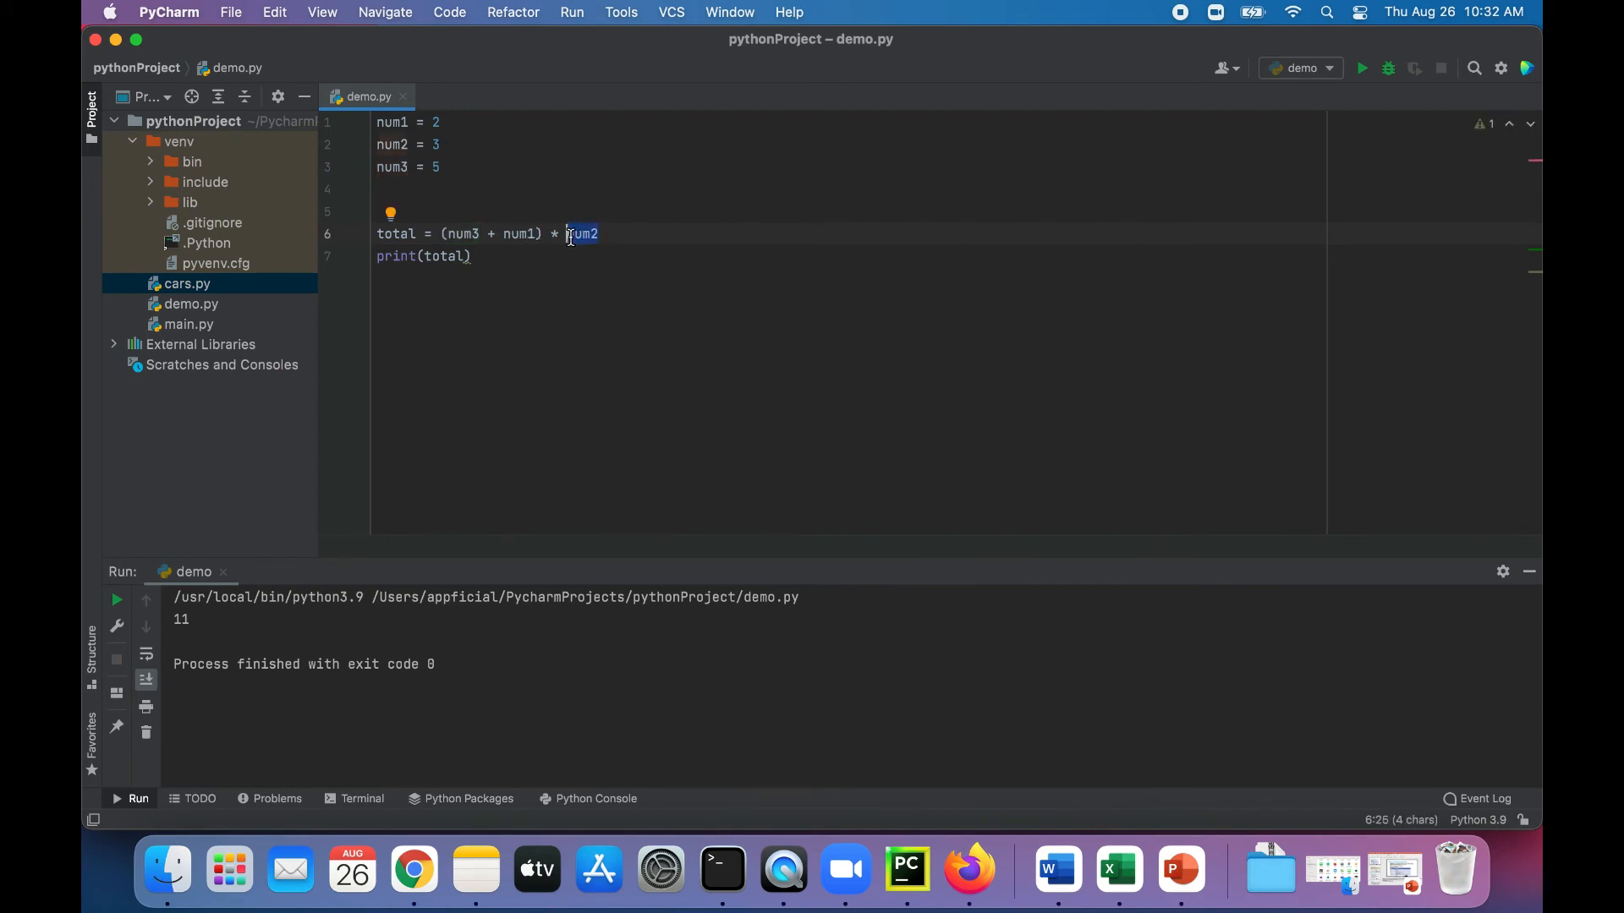
mouse_move(1308, 103)
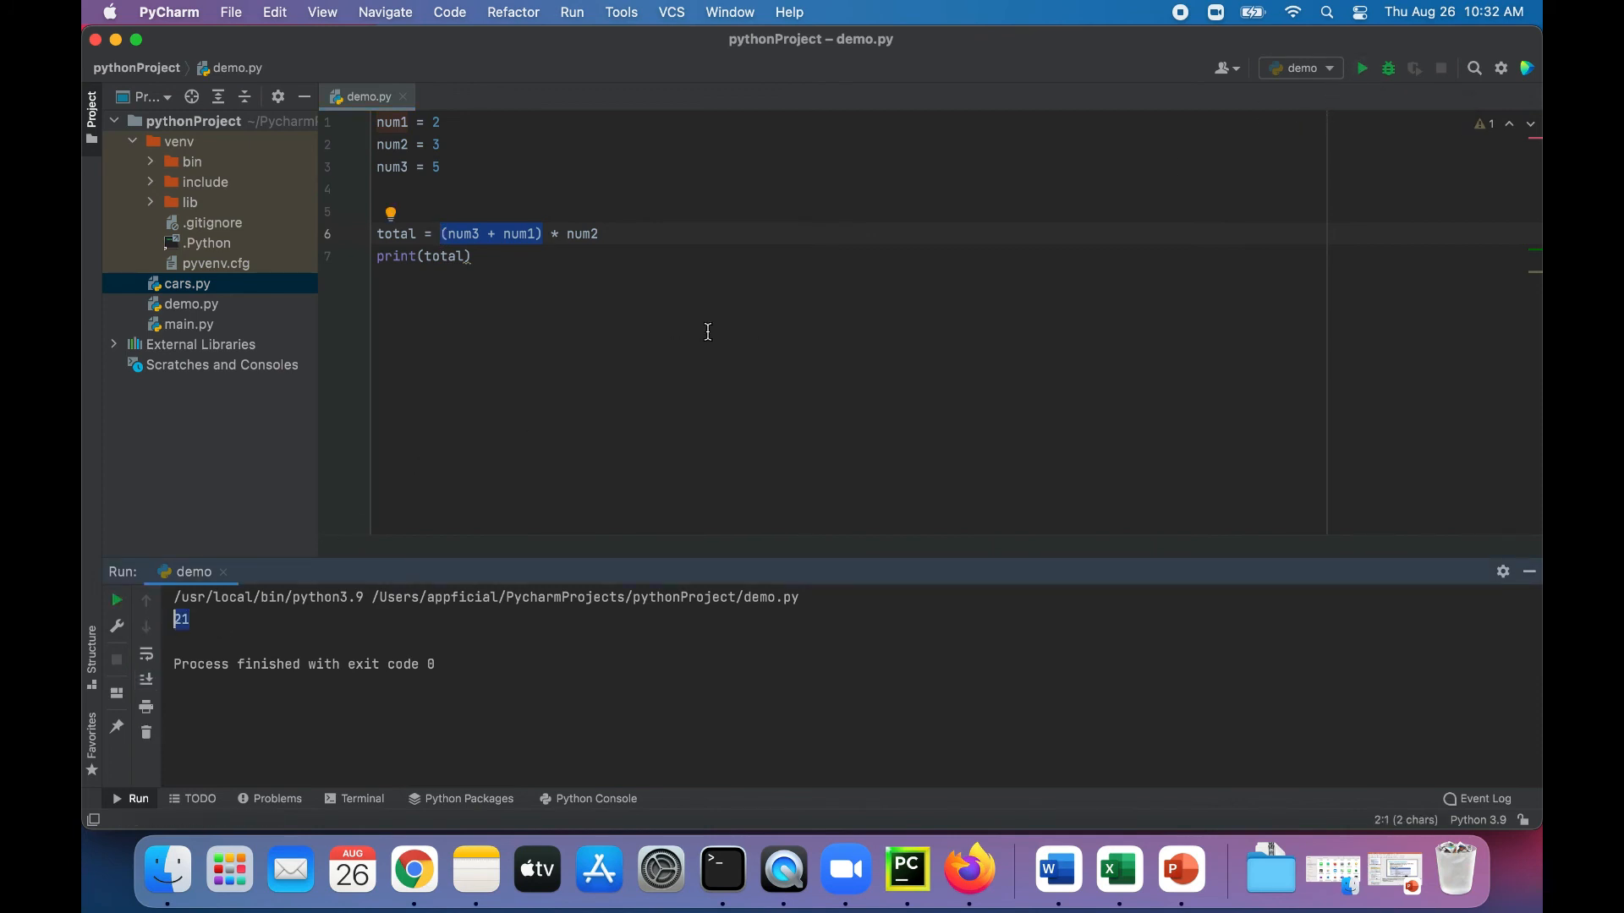
click(472, 256)
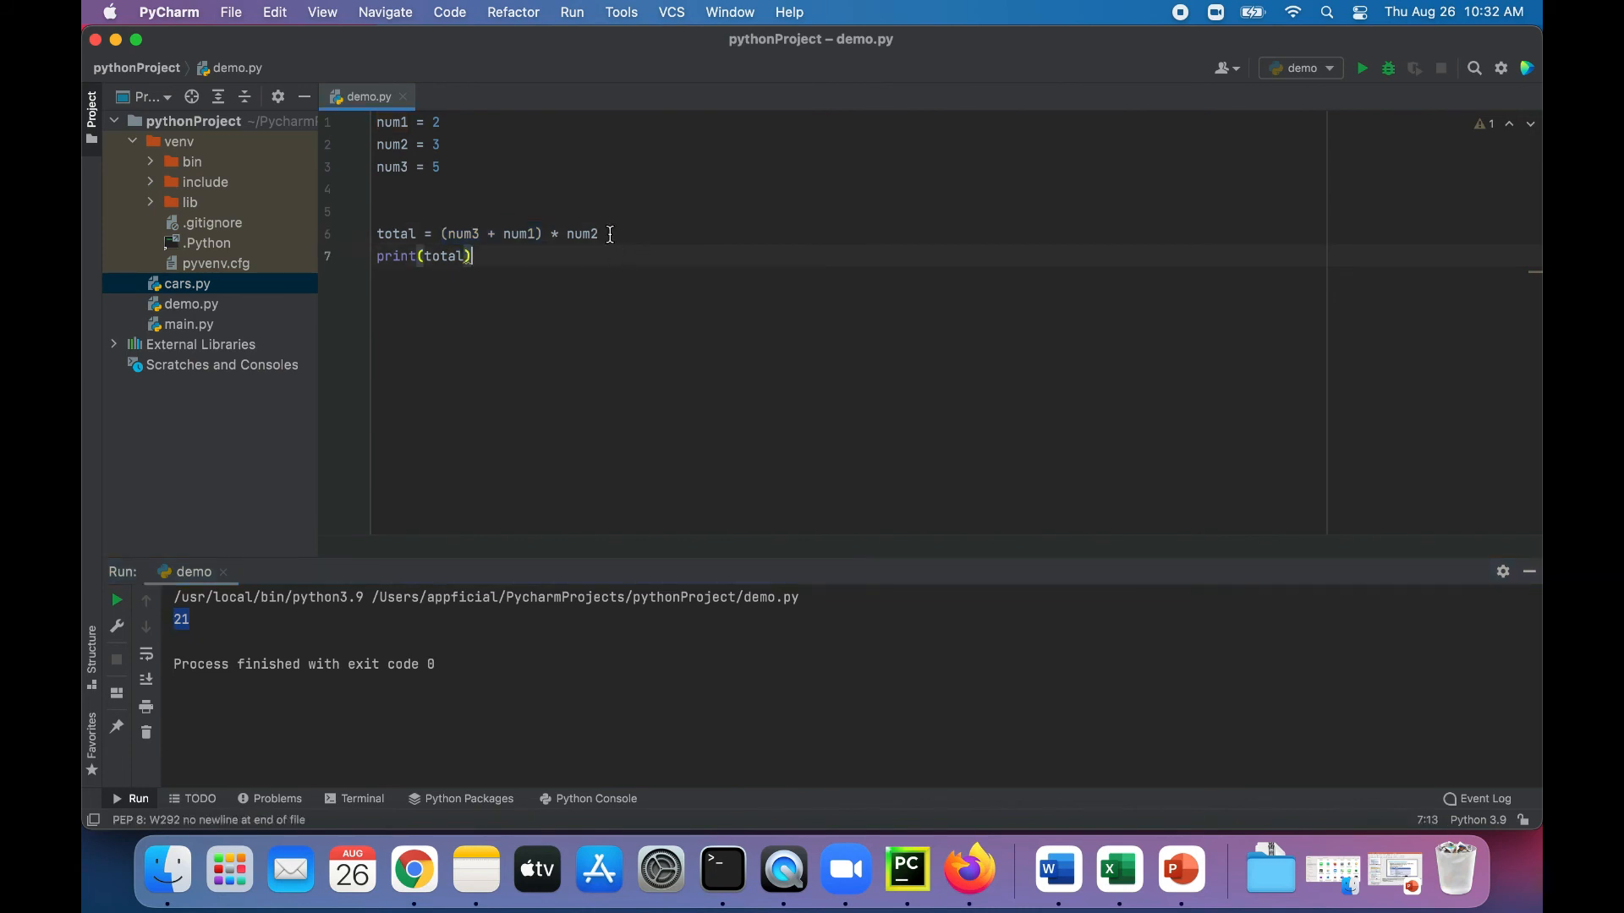
mouse_move(487, 165)
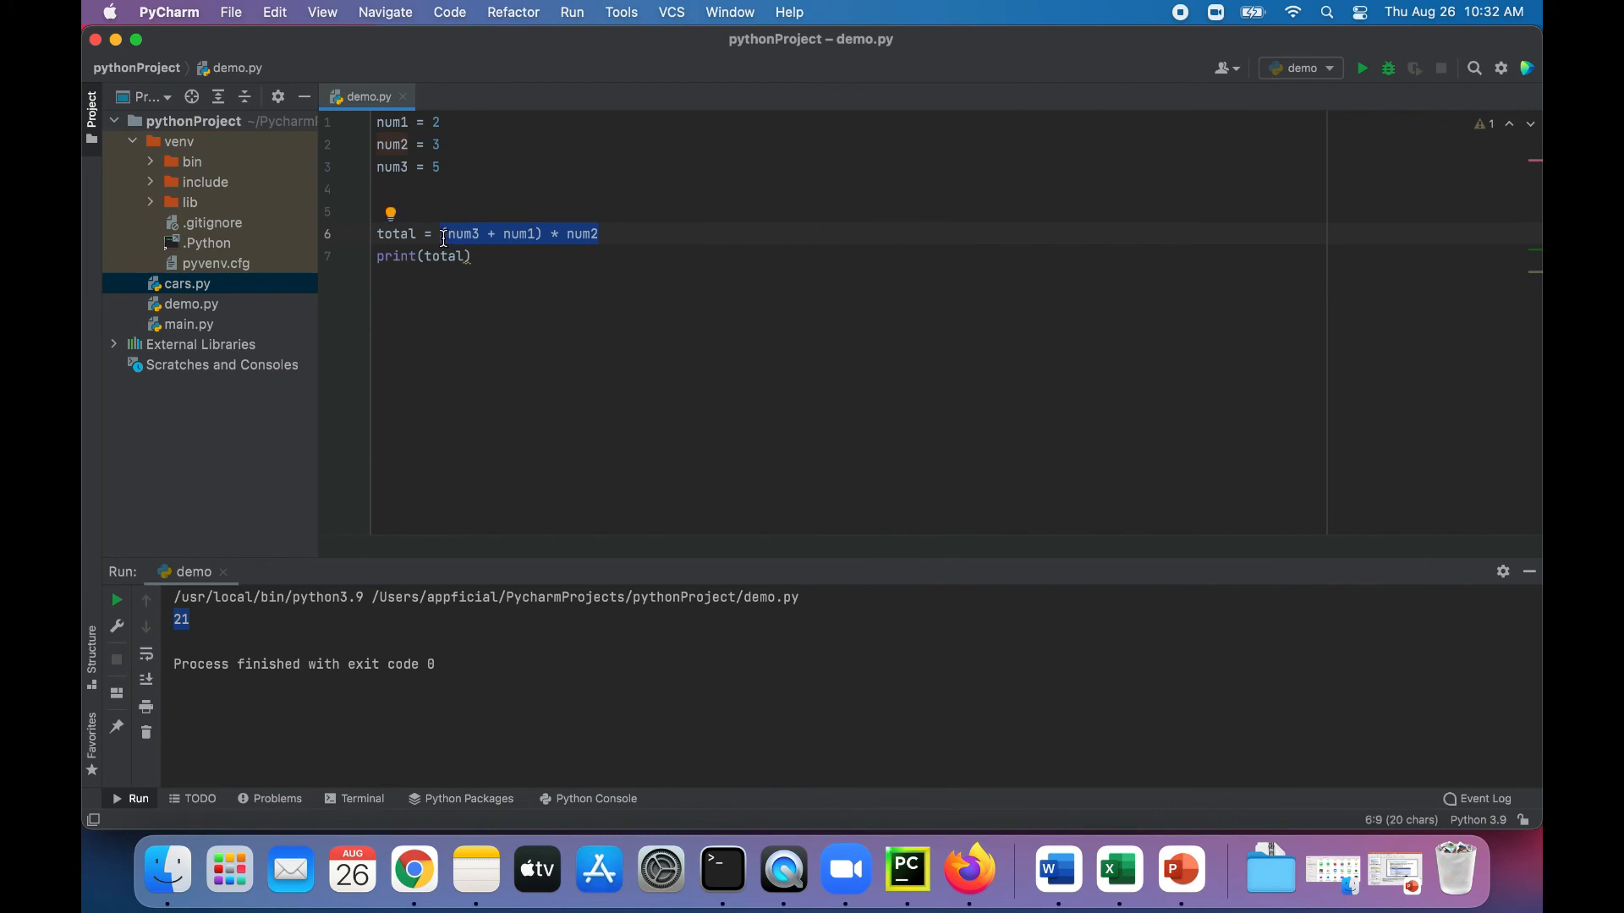
Set total to num3 / num2 and run it (1.6666666666666667), then change / to %
text(n)
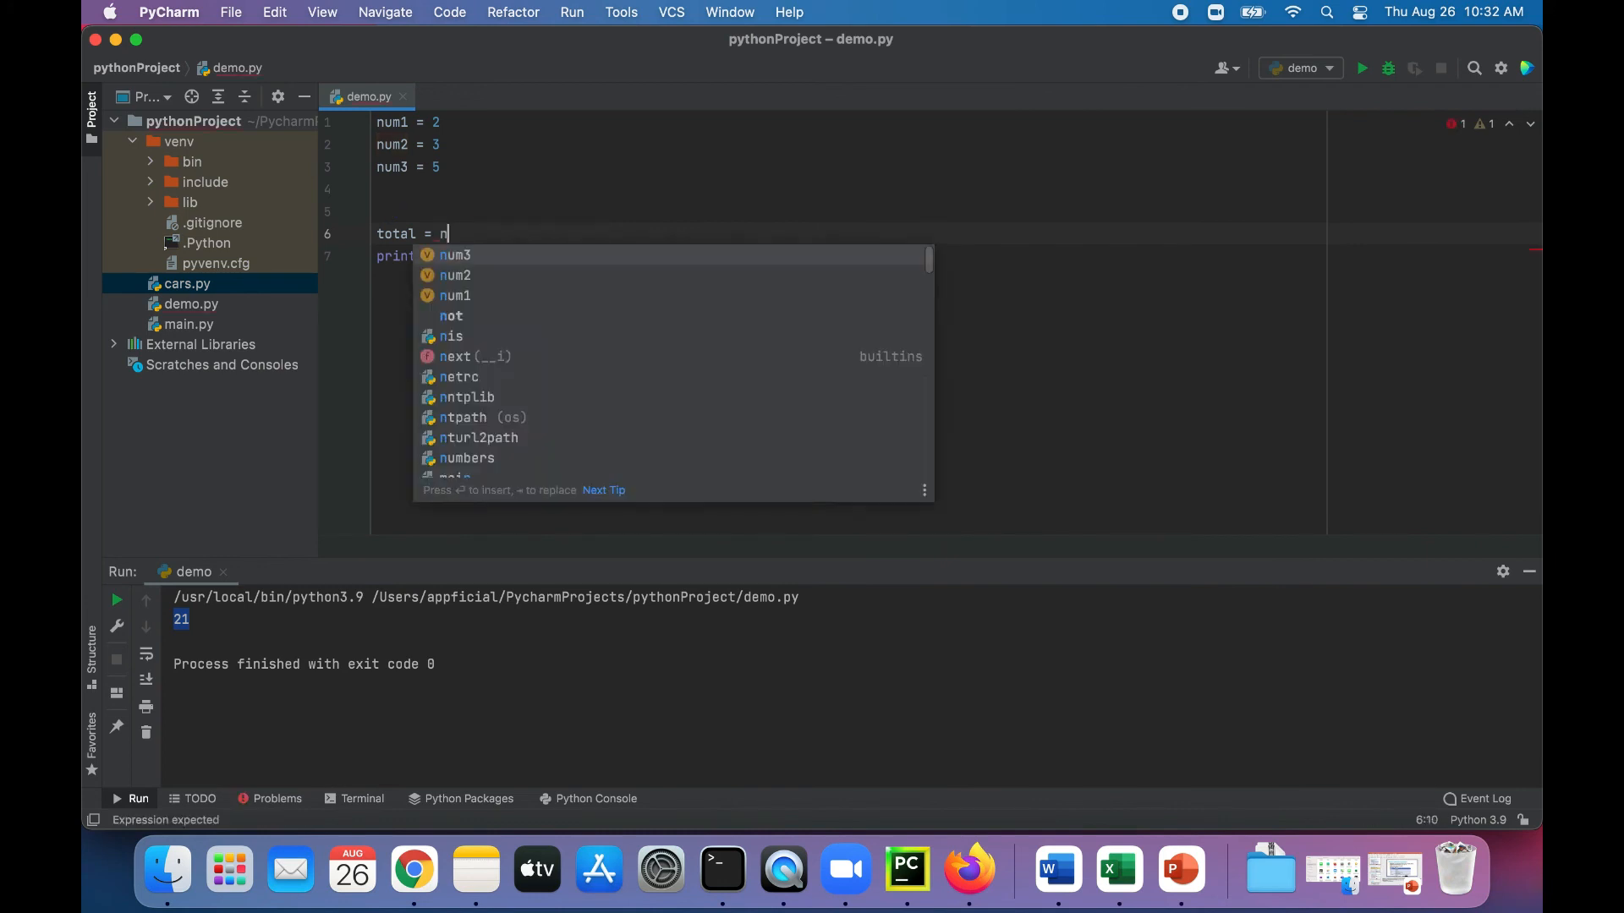
click(455, 256)
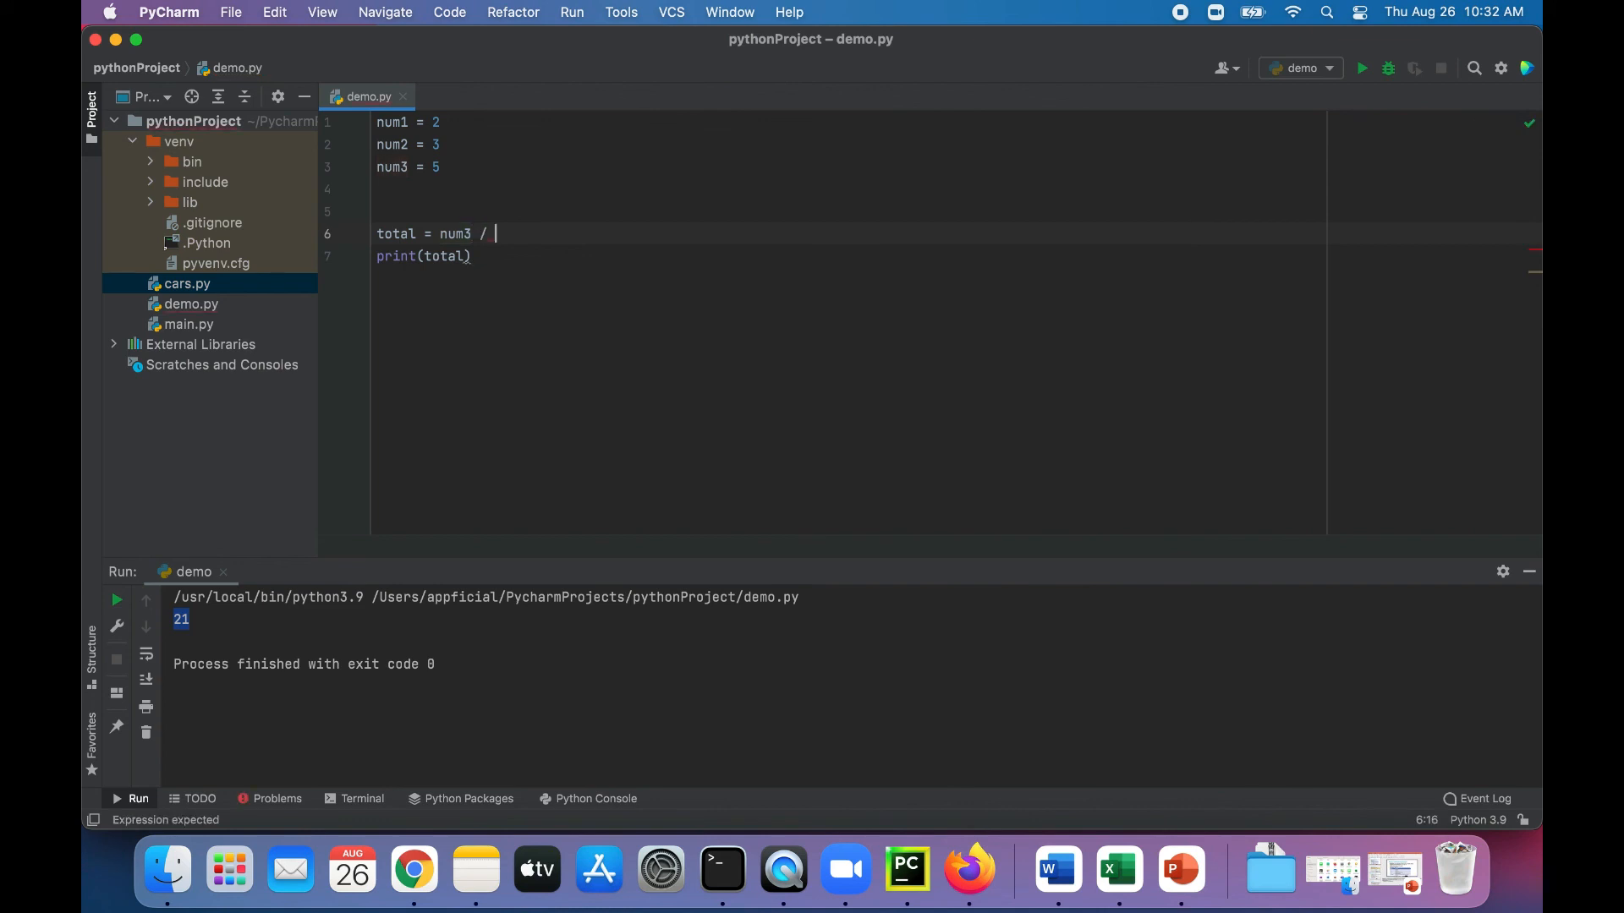
text(num2)
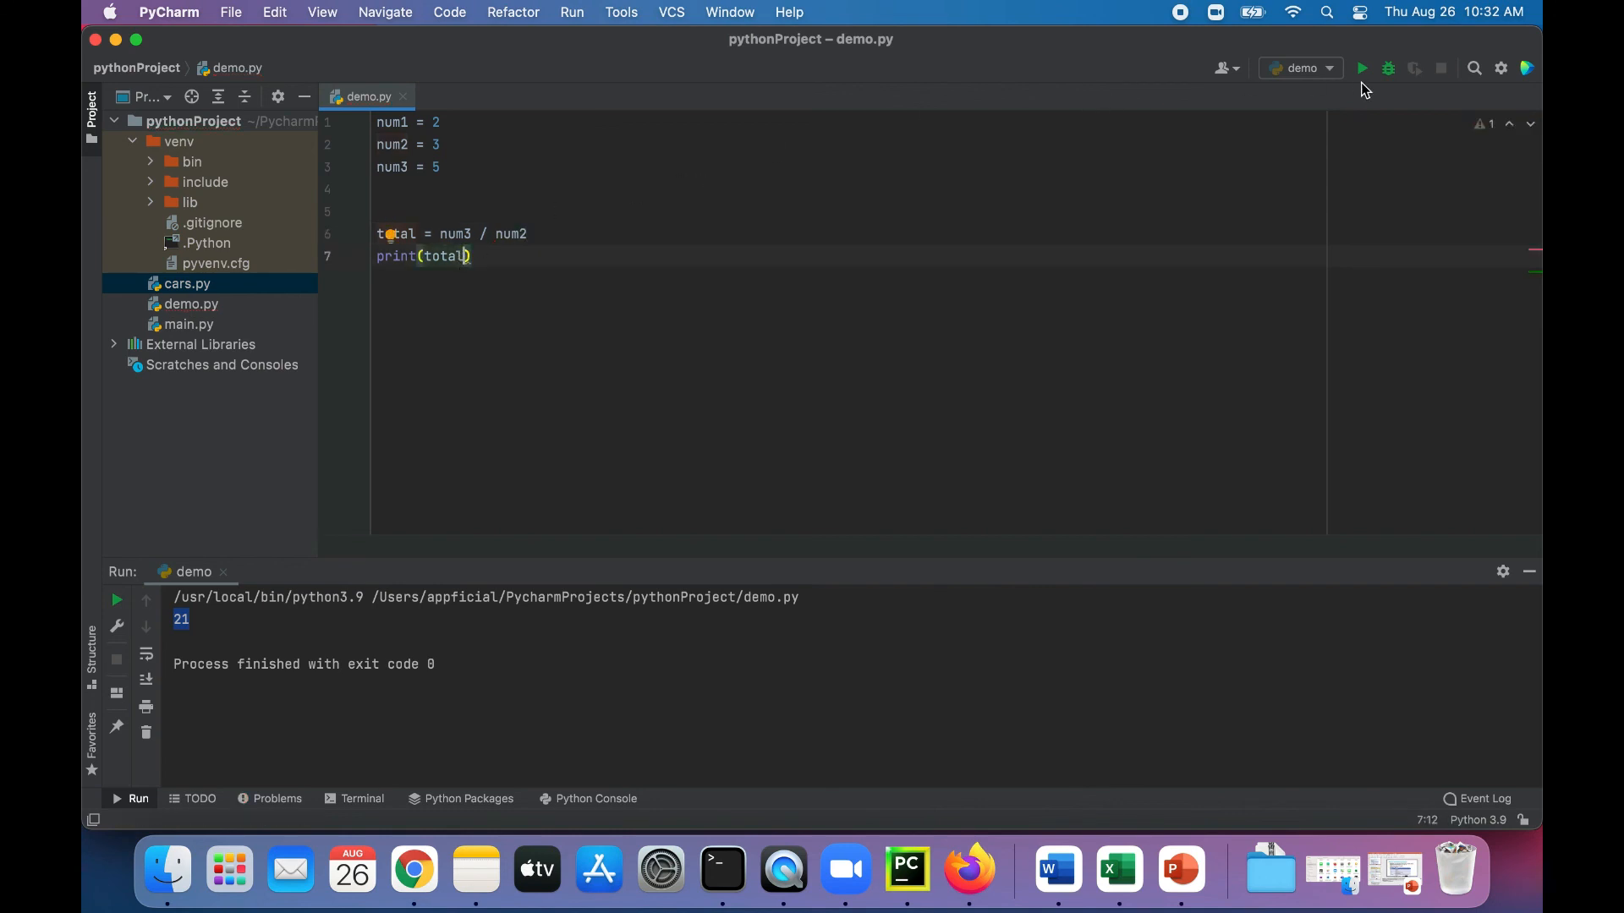
click(1362, 69)
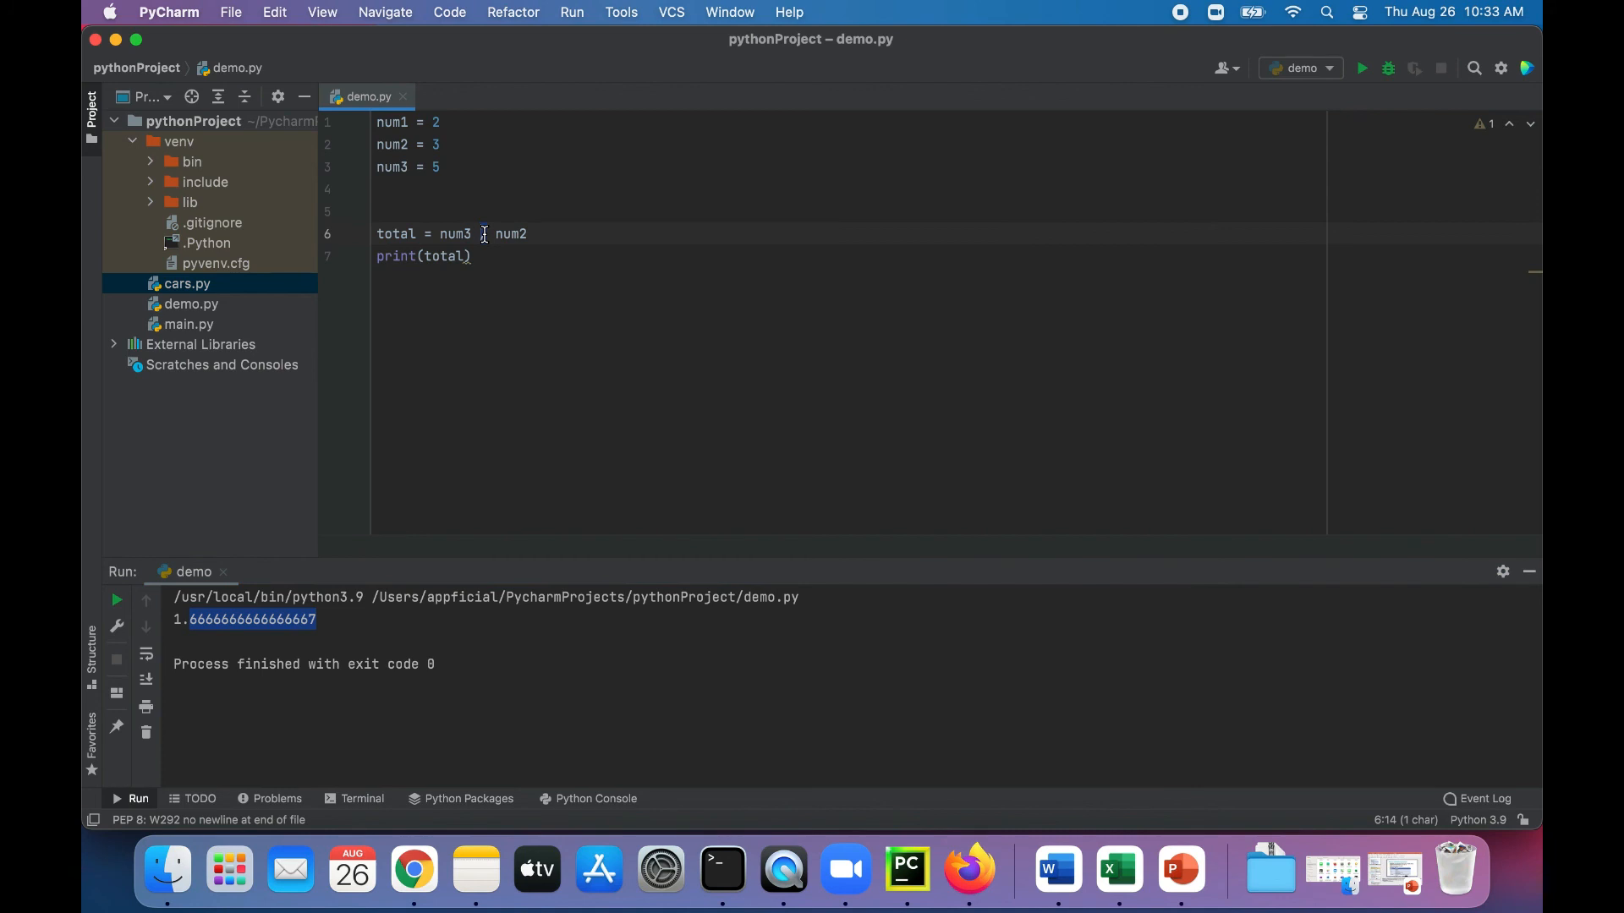
text(%)
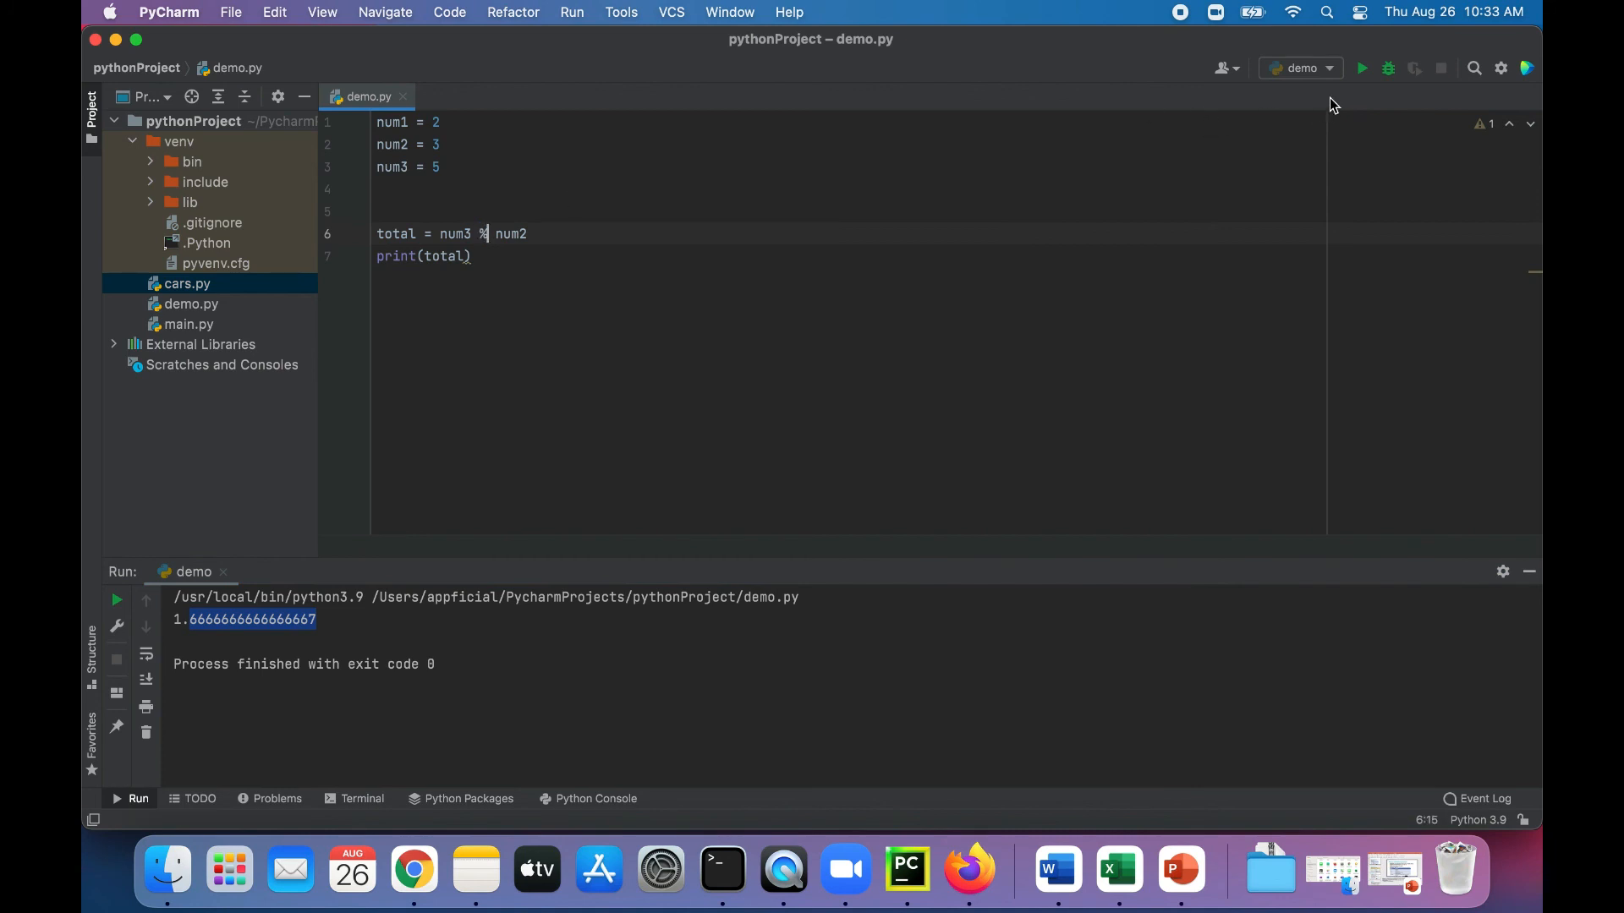
mouse_move(909, 181)
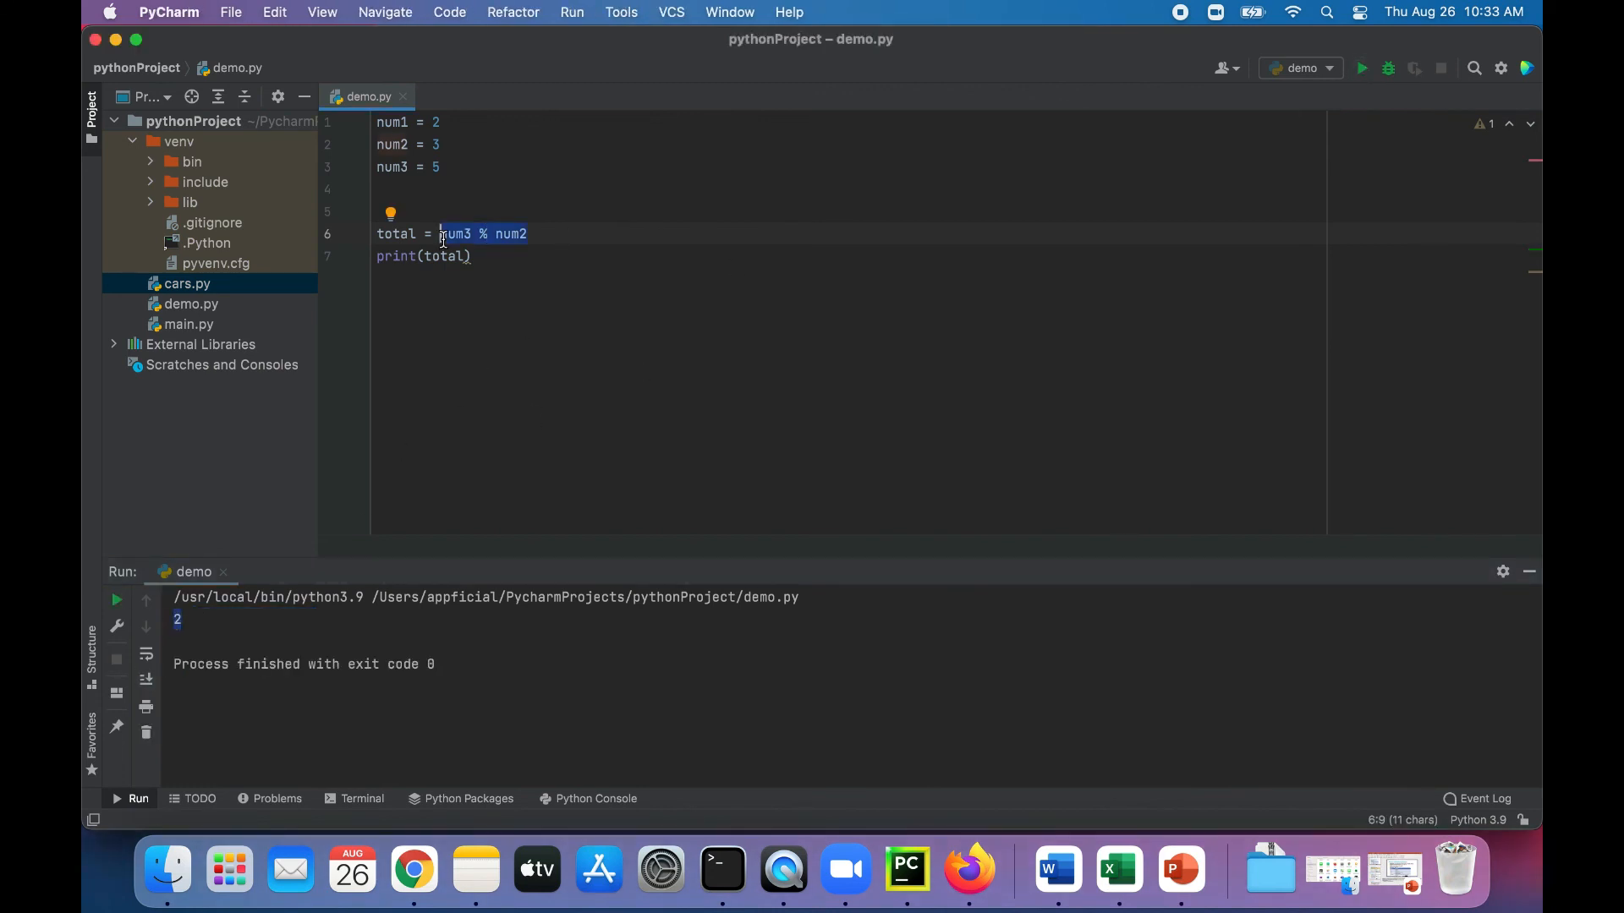
Rewrite total as num1**num2, picking num2 from autocomplete, and run demo.py to print 8
text(num)
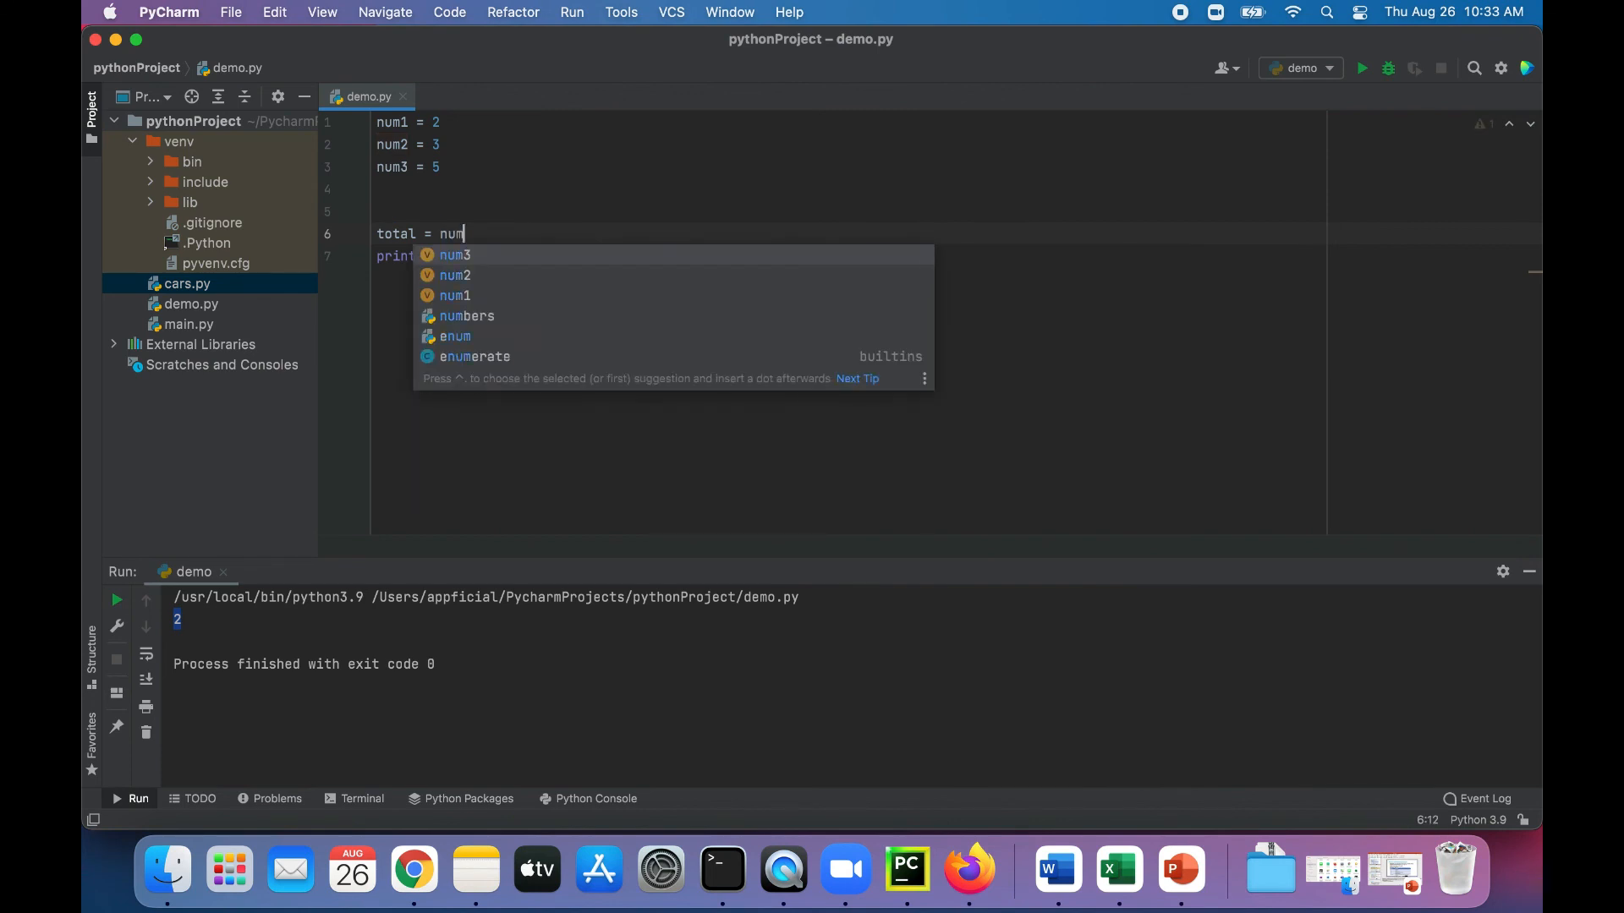
text(1**)
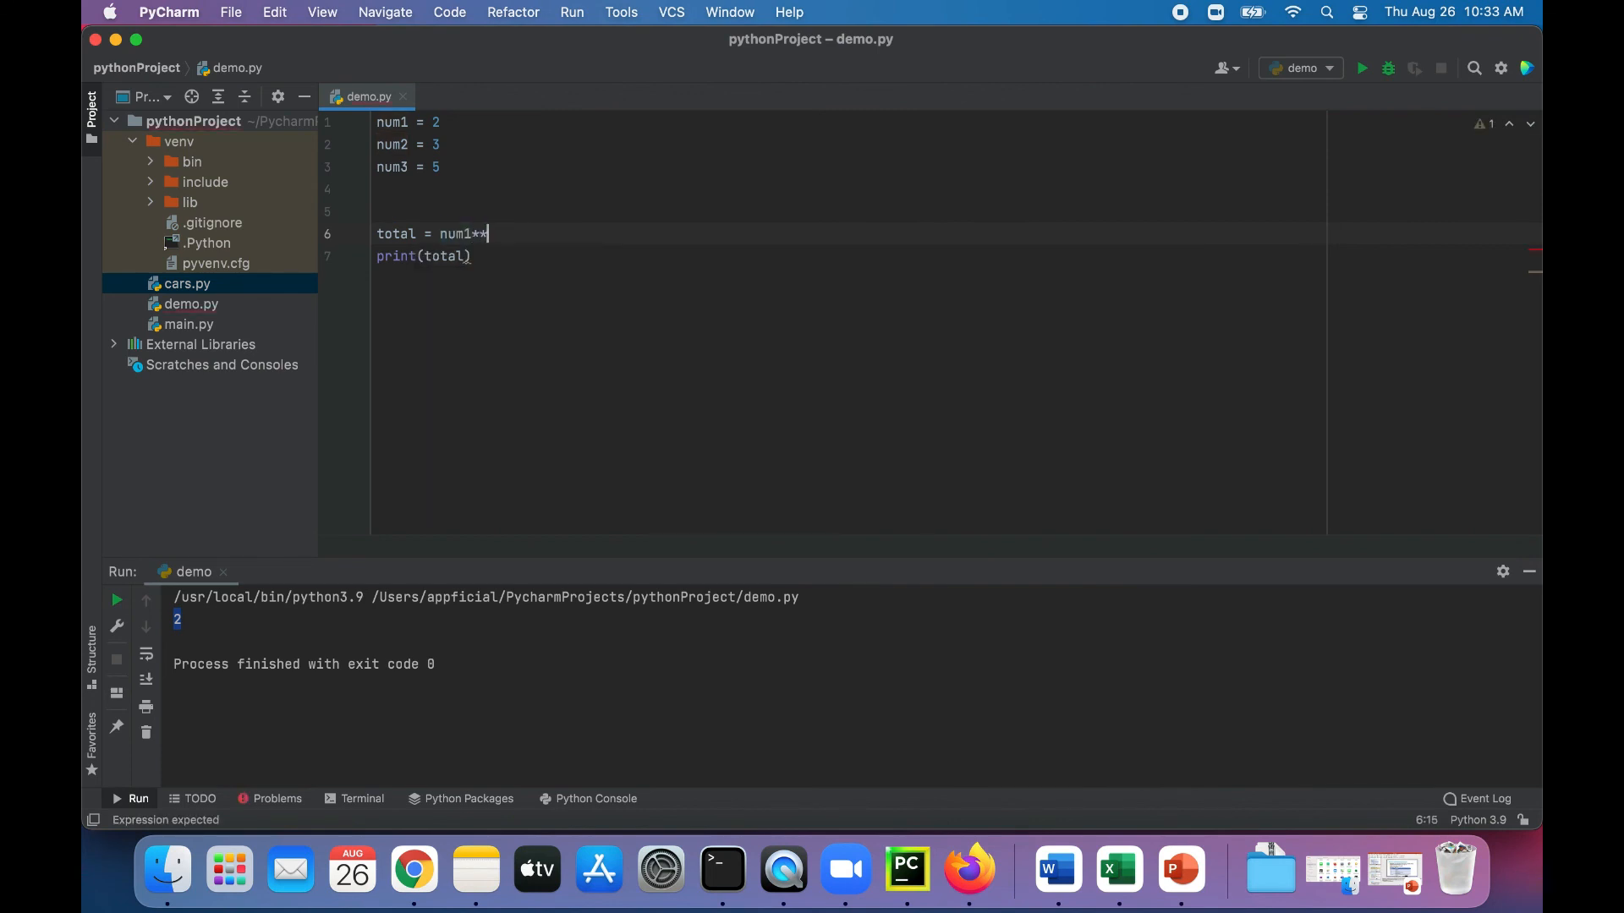
text(num)
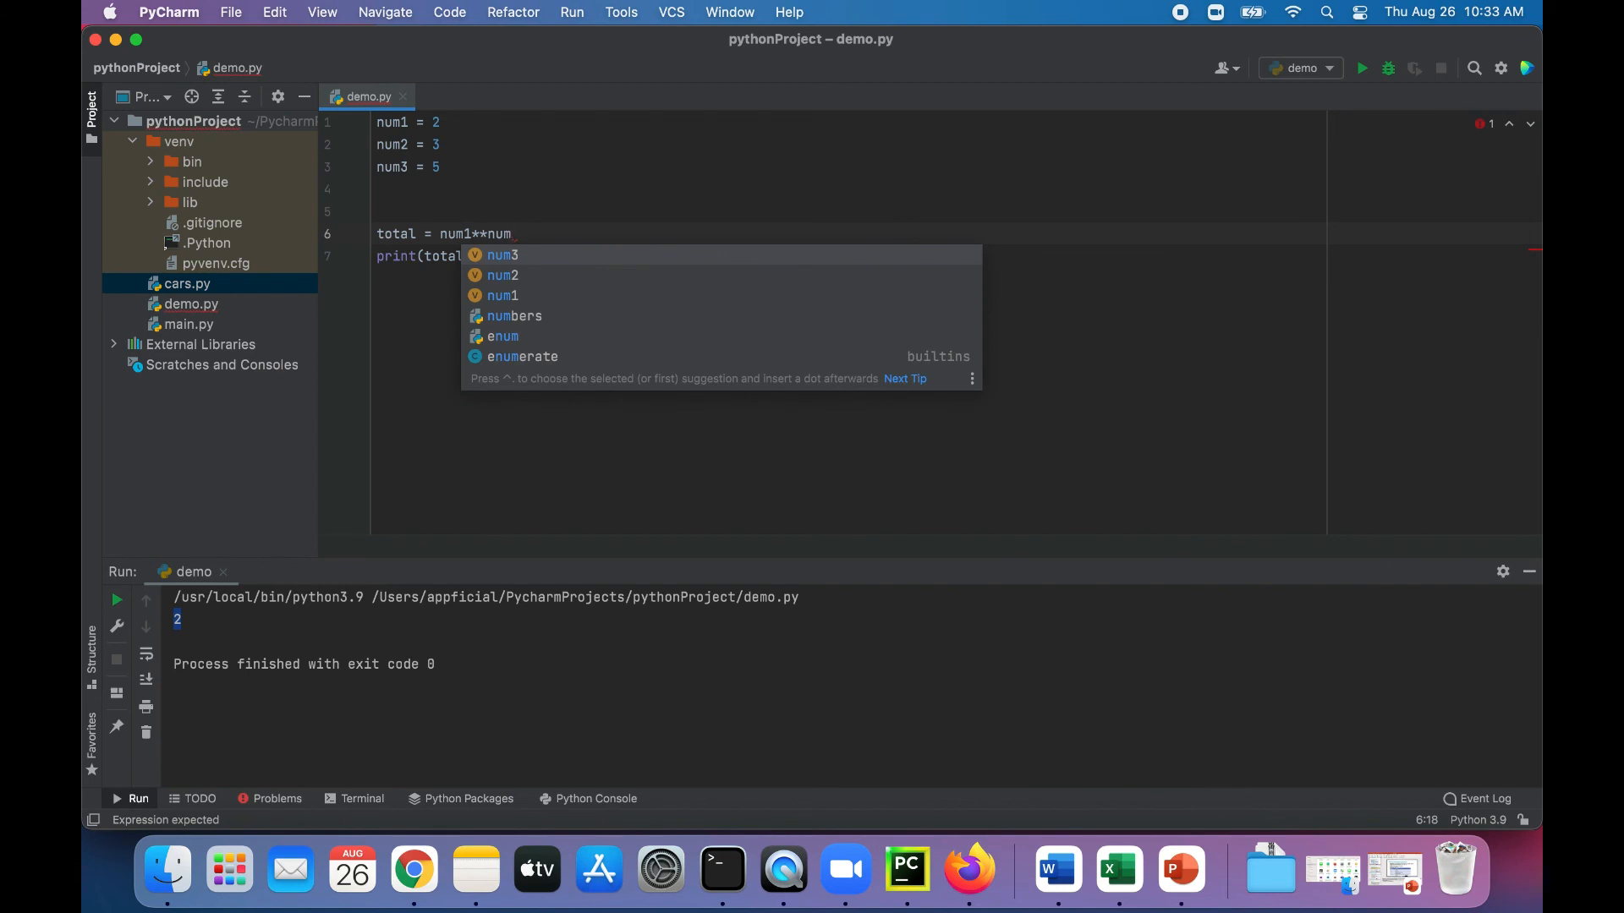
click(502, 274)
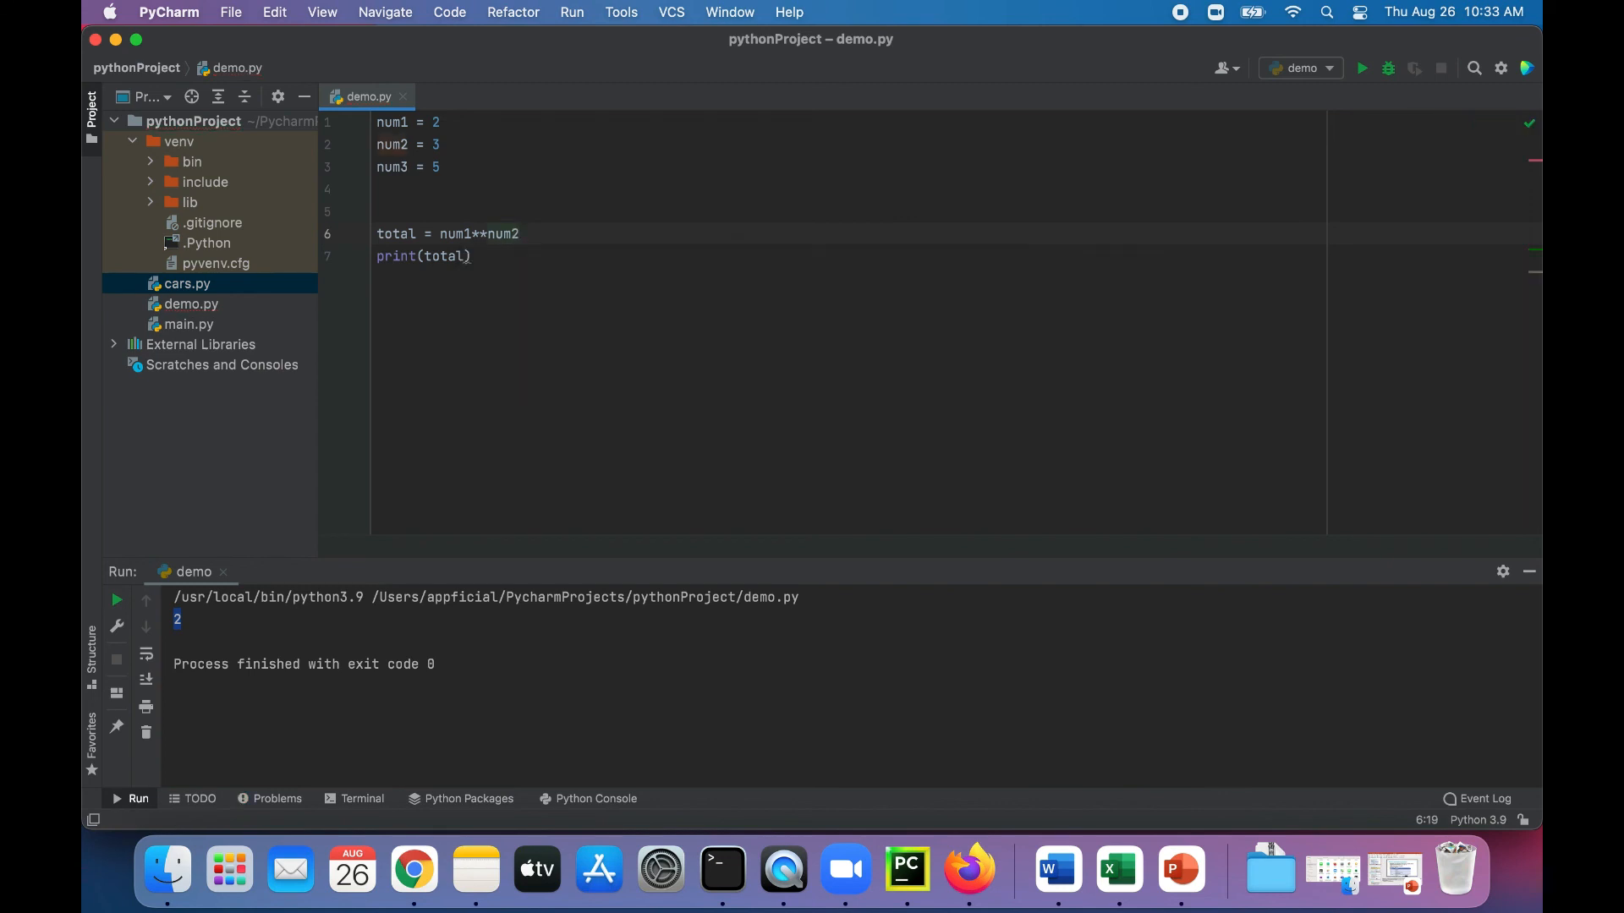
click(1360, 68)
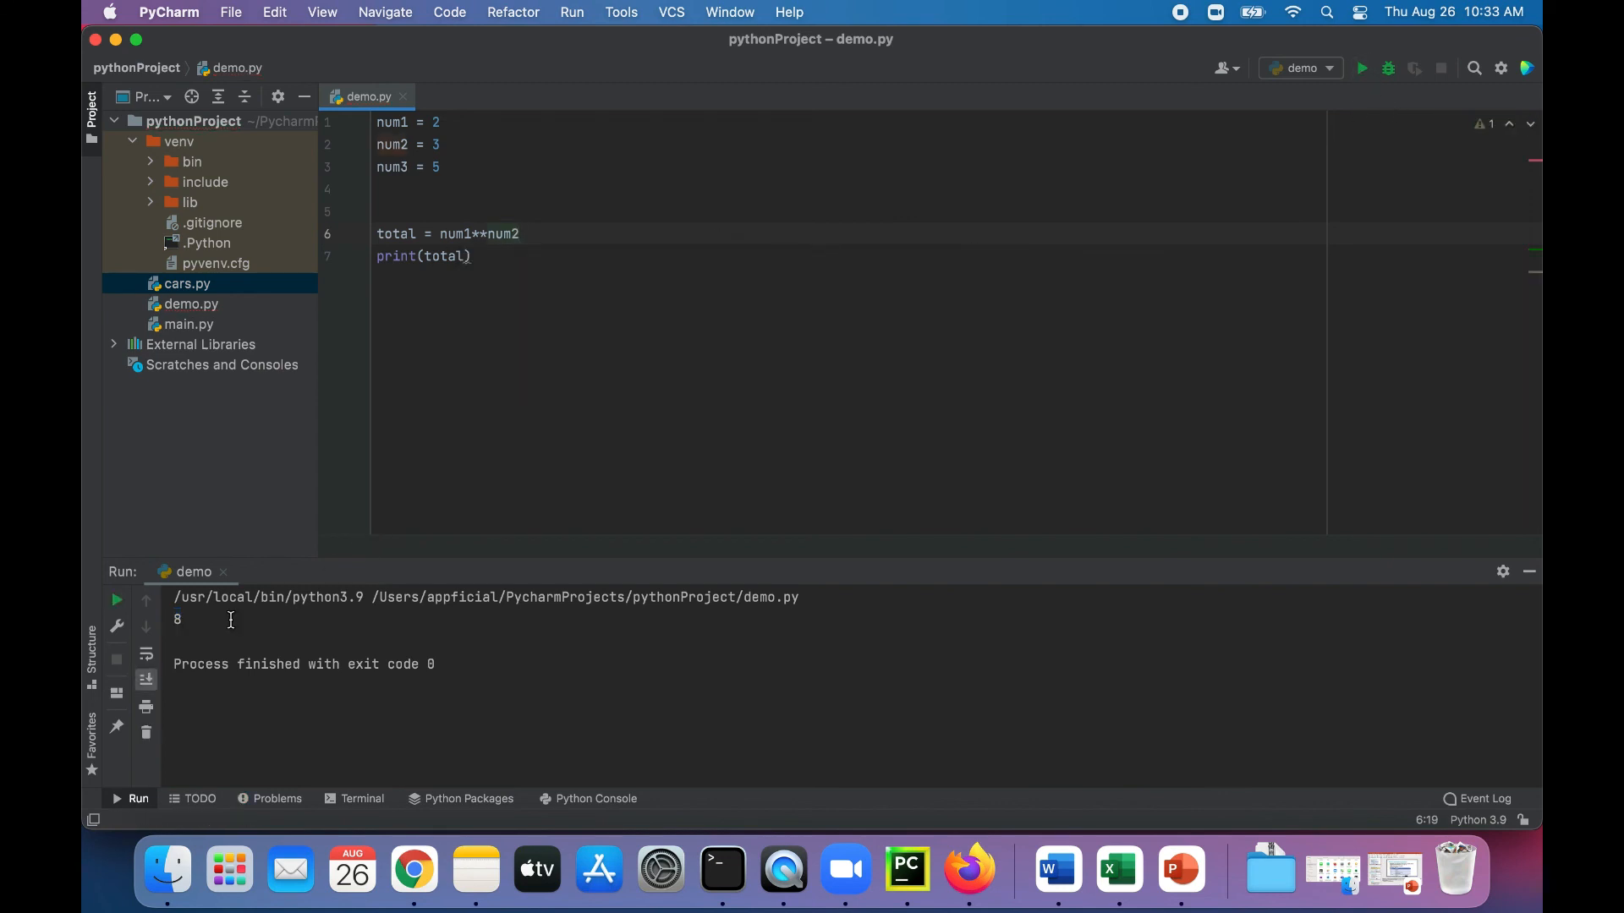